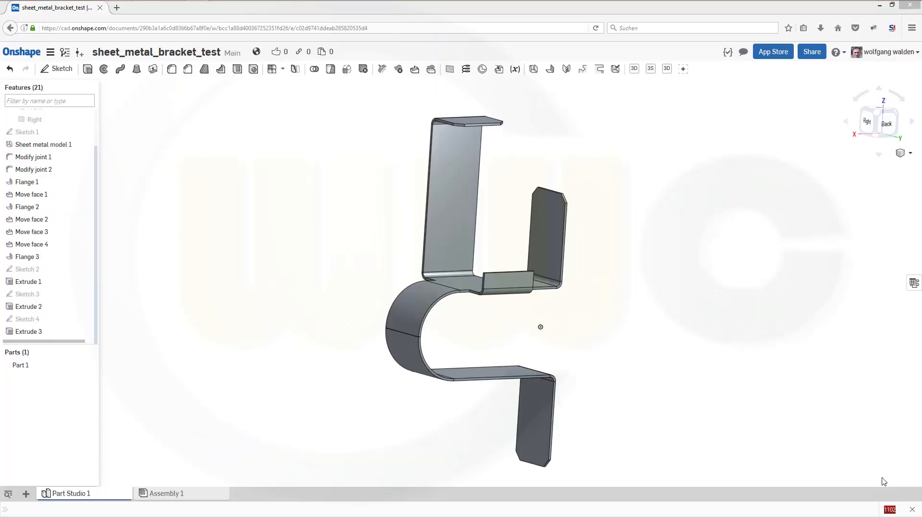
pyautogui.moveTo(565, 357)
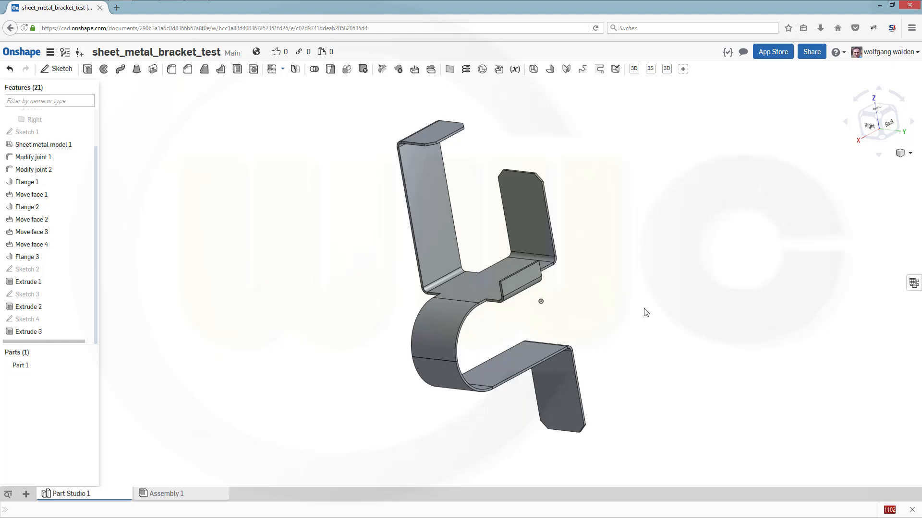
pyautogui.moveTo(645, 294)
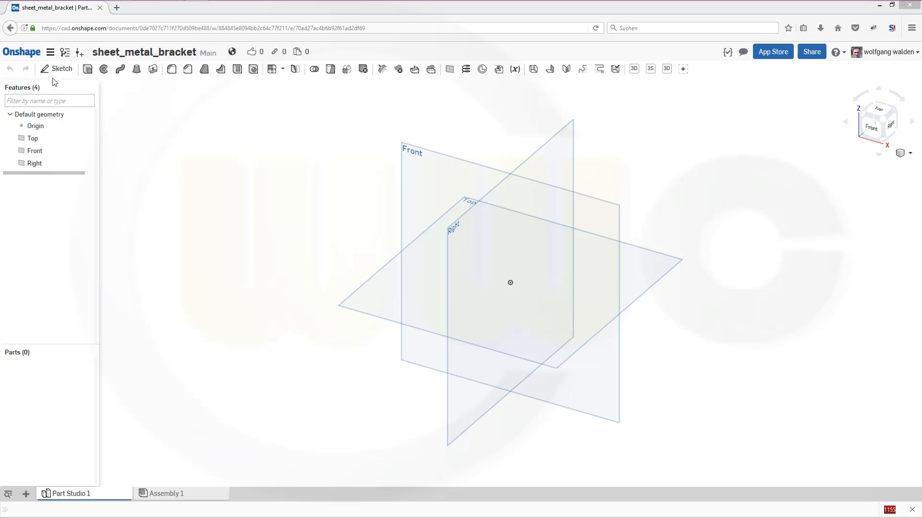
# Sketch the open five-line bracket profile on the Front plane, viewed normal to it
pyautogui.click(61, 69)
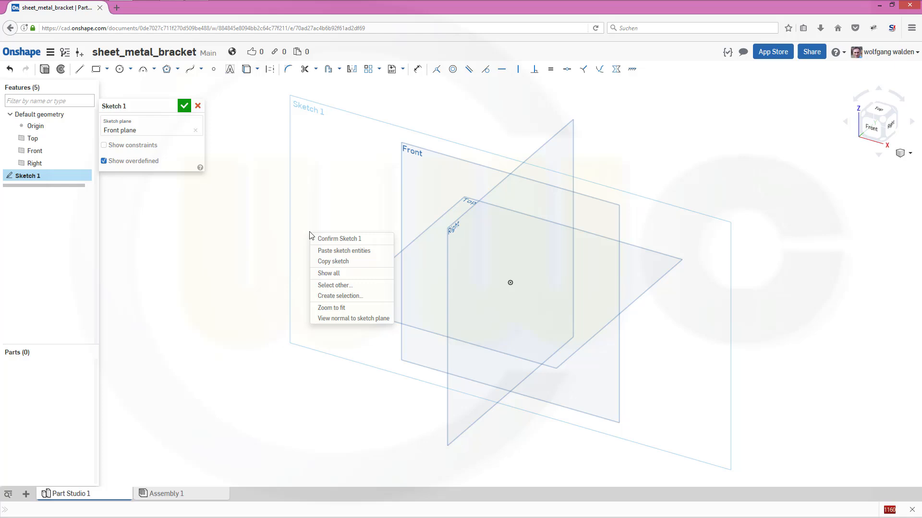
pyautogui.click(353, 318)
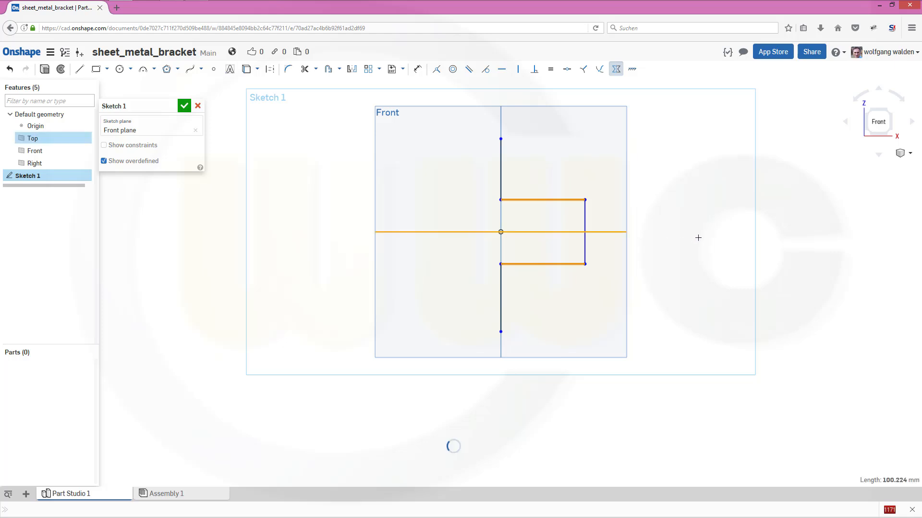
pyautogui.click(336, 148)
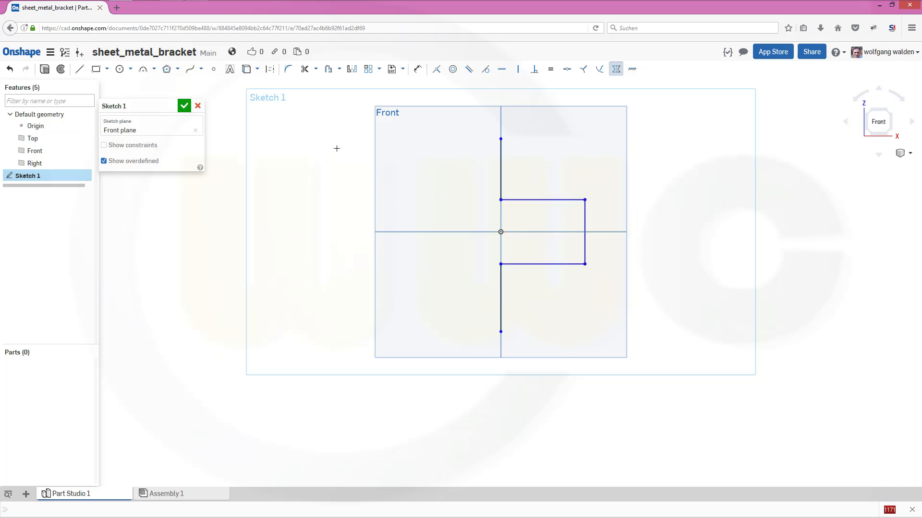
pyautogui.moveTo(304, 97)
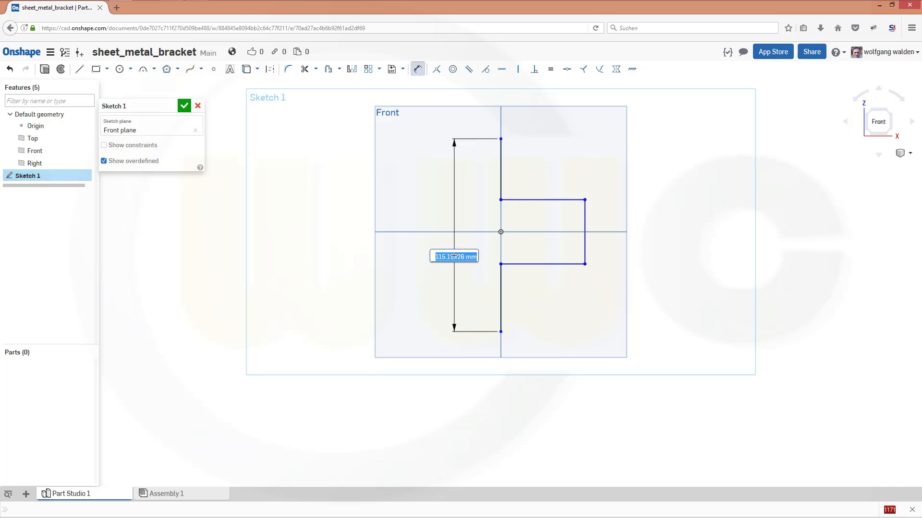
# Dimension the profile 120 mm tall with a 40 mm high, 70 mm wide jog, then accept Sketch 1
pyautogui.write('120')
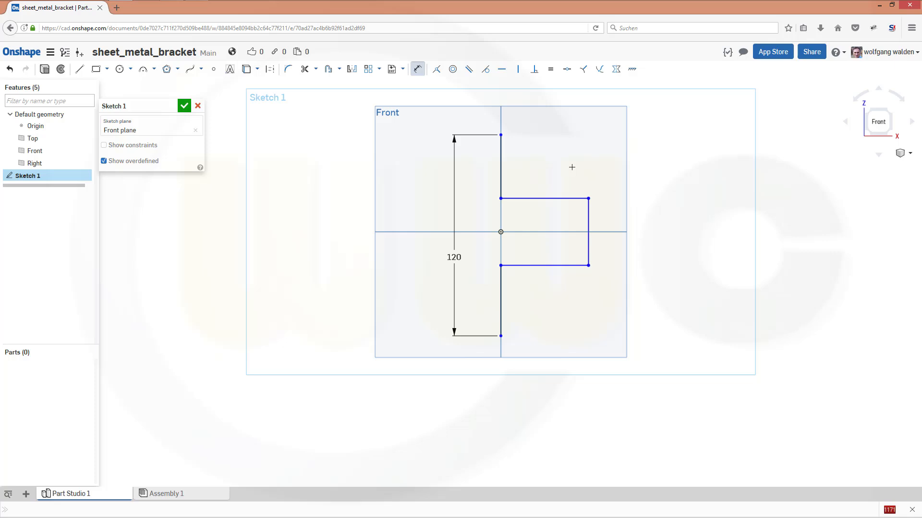
pyautogui.moveTo(548, 201)
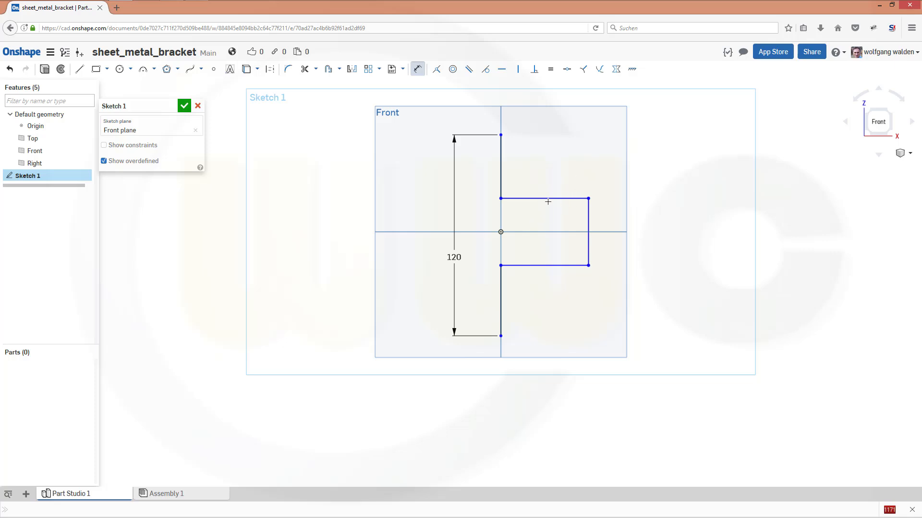
pyautogui.click(543, 265)
pyautogui.write('70')
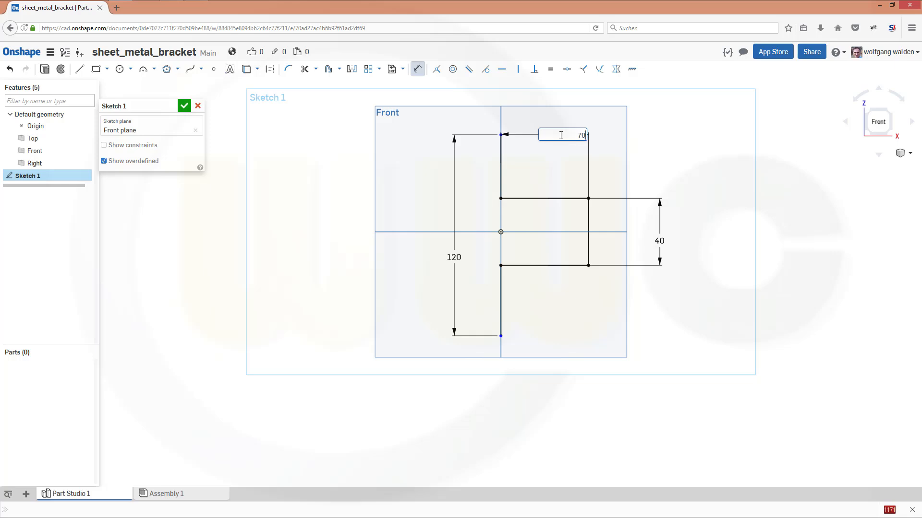
pyautogui.press('Return')
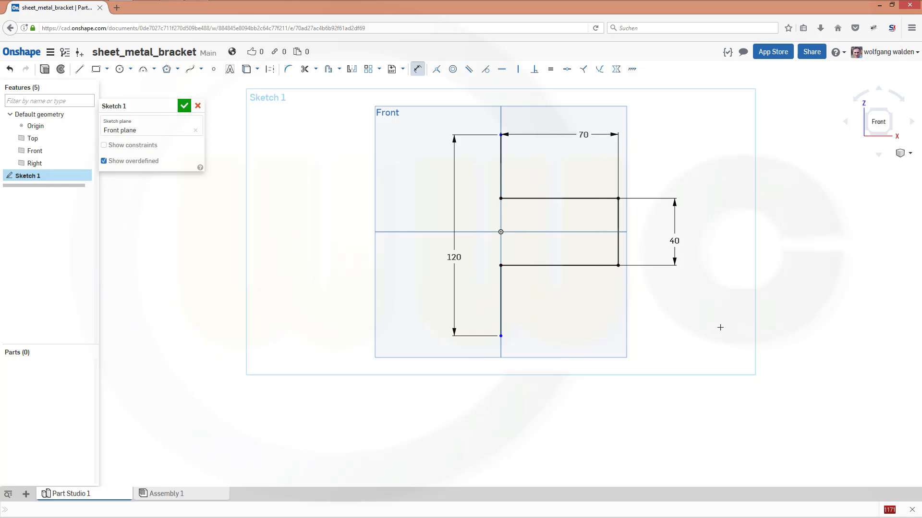
pyautogui.moveTo(698, 331)
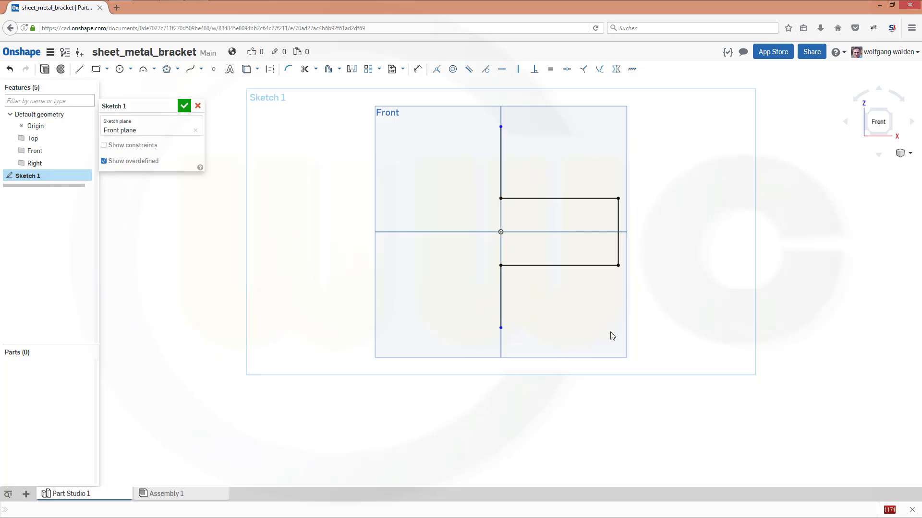
pyautogui.click(615, 69)
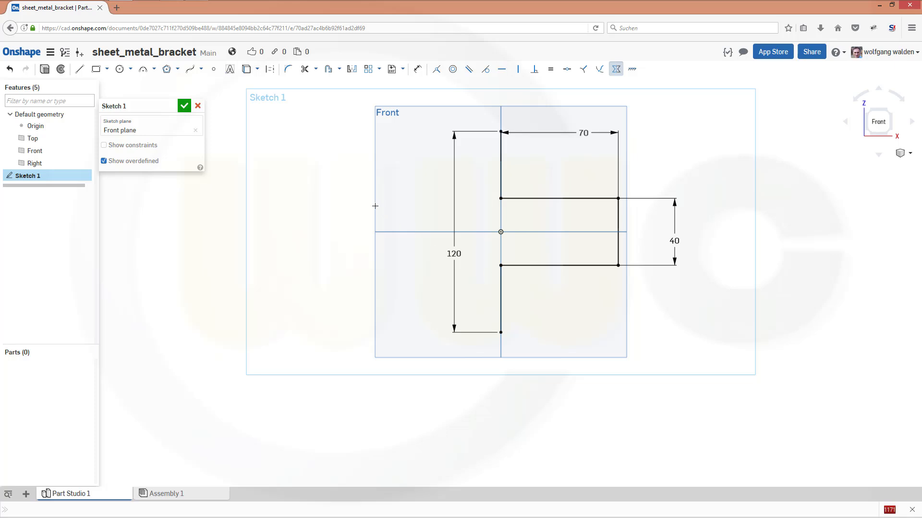
pyautogui.click(185, 106)
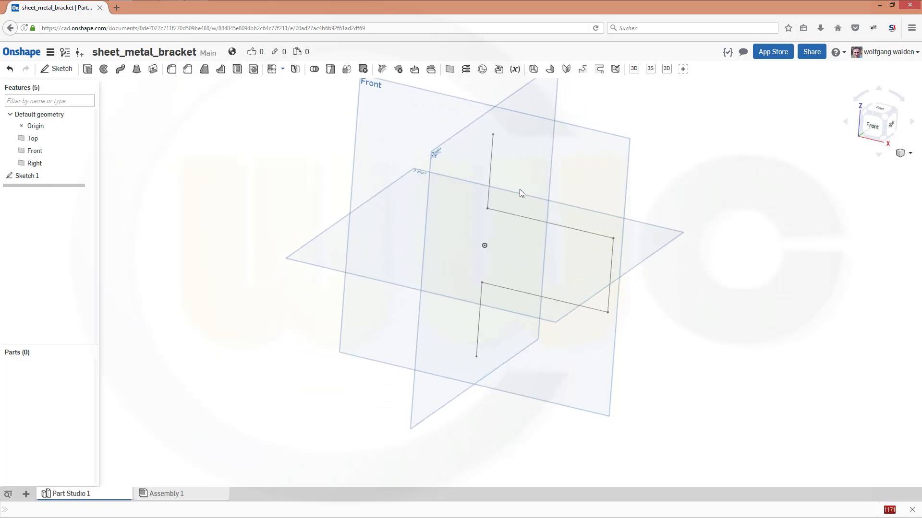
pyautogui.moveTo(532, 69)
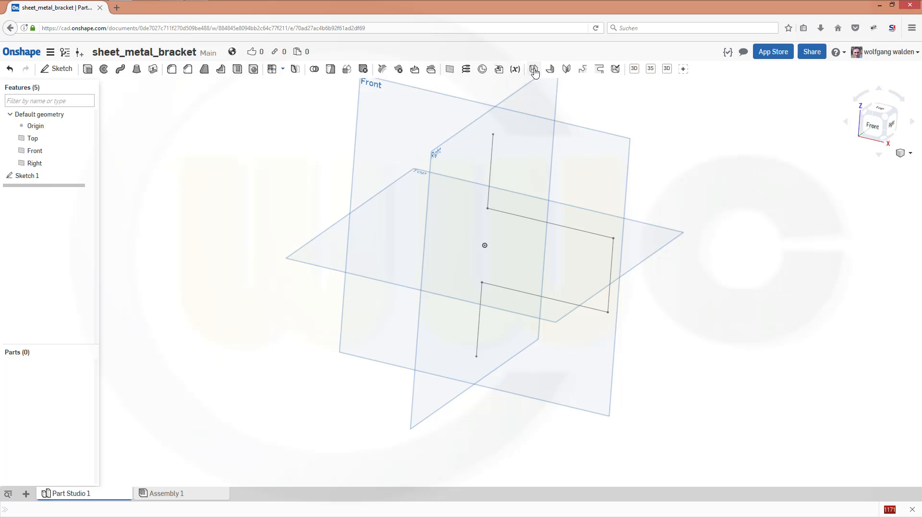
# Create a sheet metal model extruding Sketch 1 symmetrically 30 mm at 1 mm thickness
pyautogui.click(533, 69)
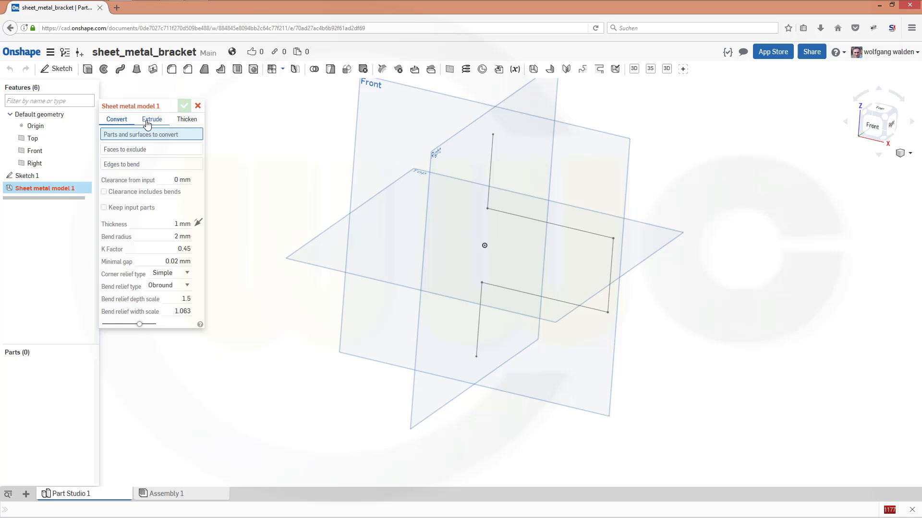
pyautogui.click(151, 119)
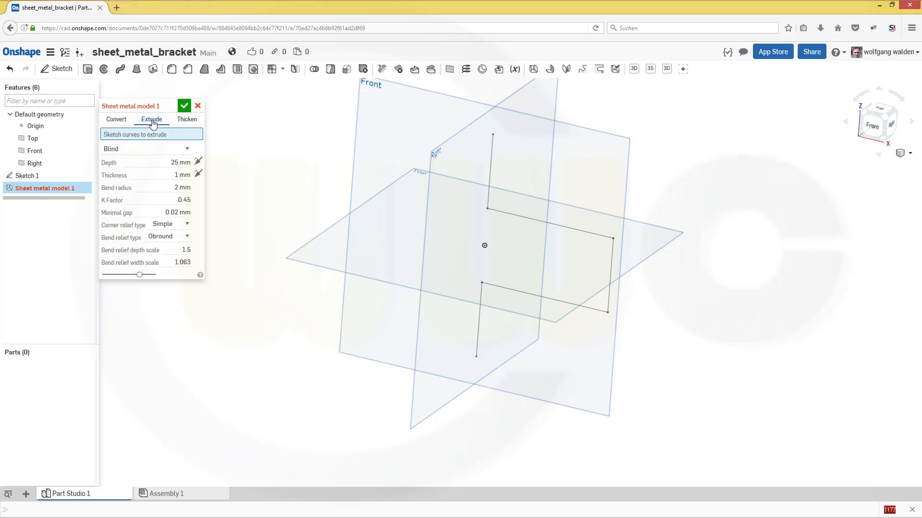
pyautogui.click(27, 174)
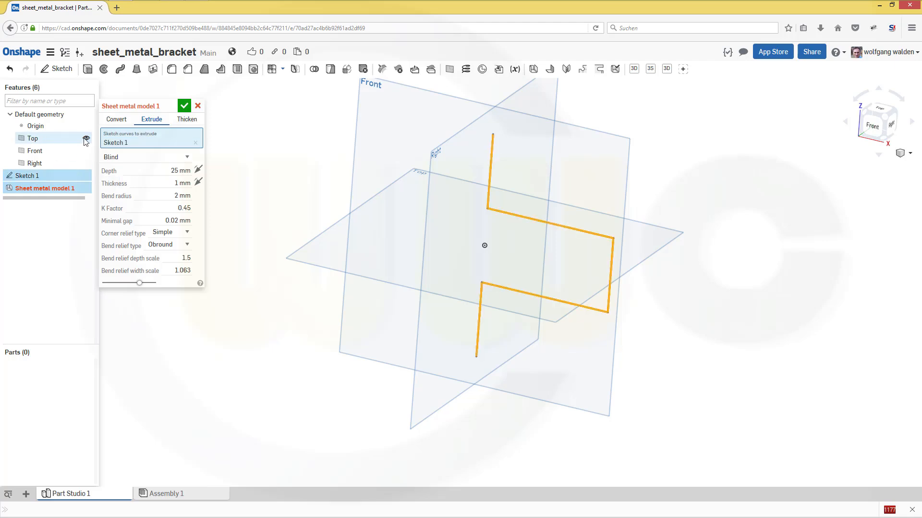
pyautogui.click(187, 157)
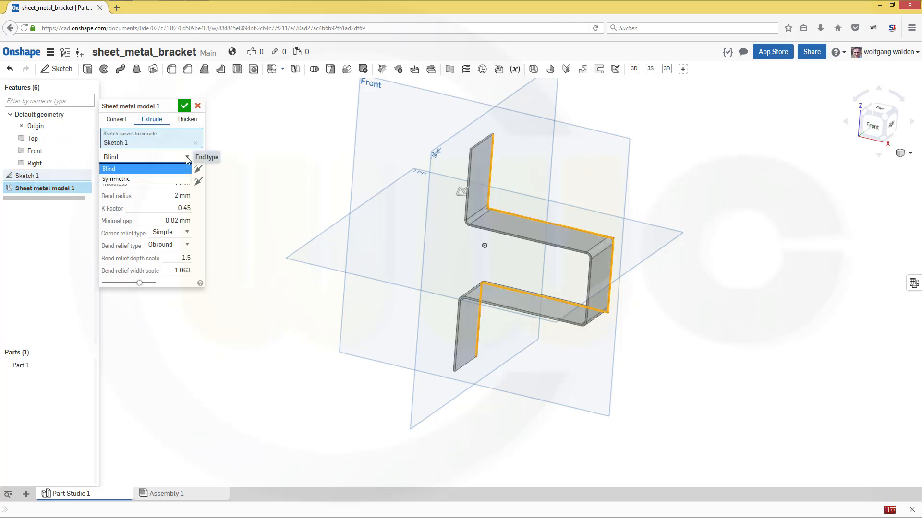
pyautogui.click(117, 178)
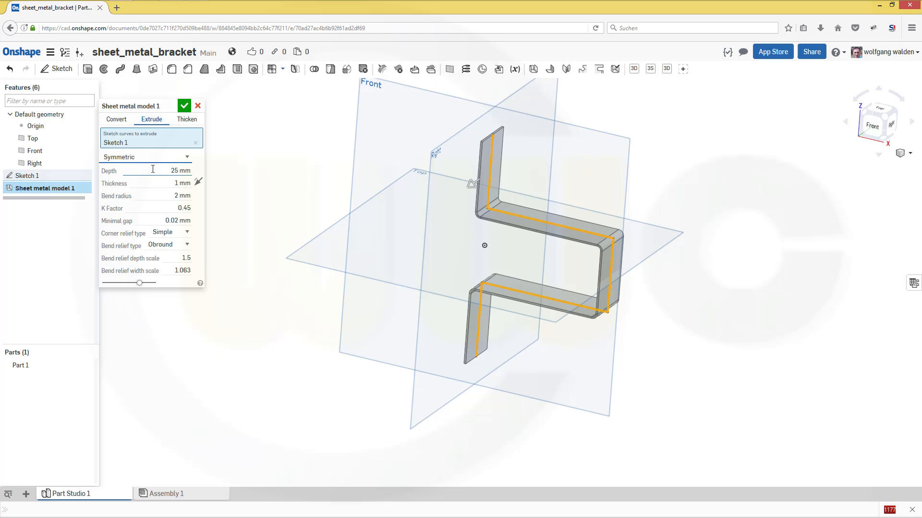
pyautogui.tripleClick(164, 171)
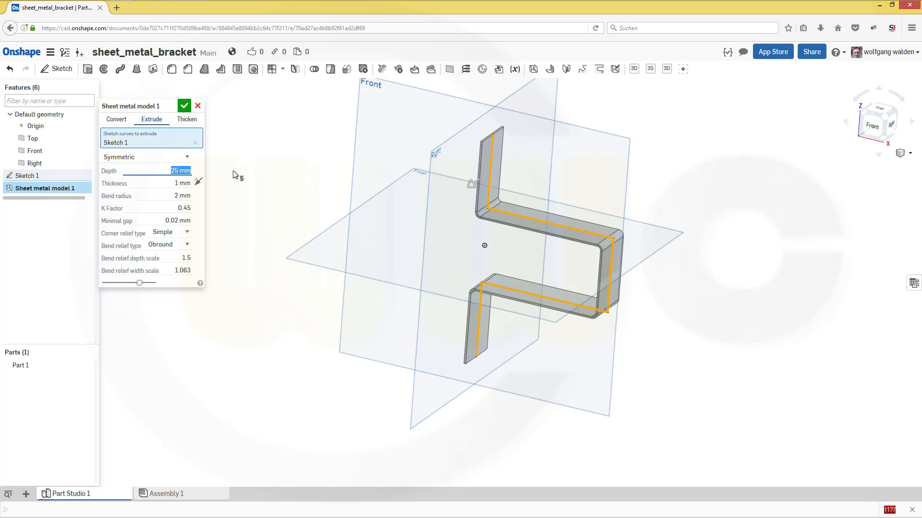
pyautogui.write('30')
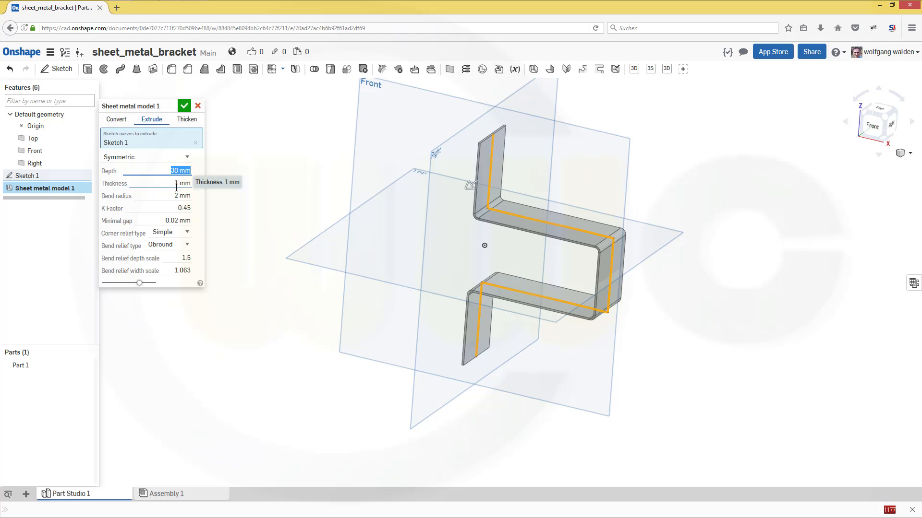
pyautogui.moveTo(177, 195)
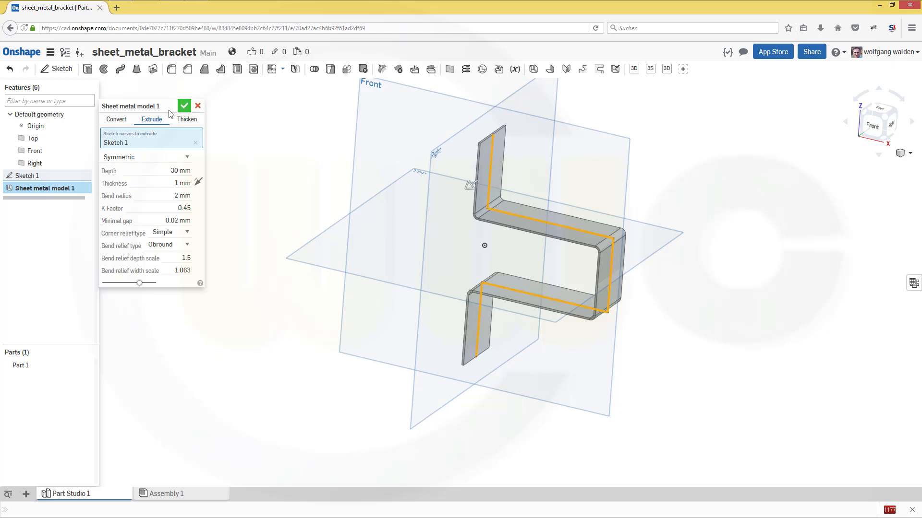
pyautogui.click(185, 106)
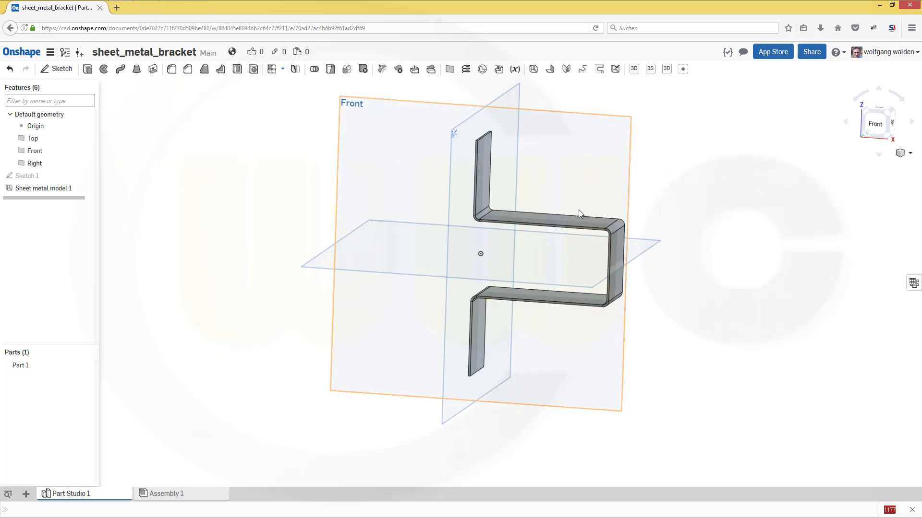
# Show the bend table and set Joint C's bend radius to 18.99 mm
pyautogui.click(680, 168)
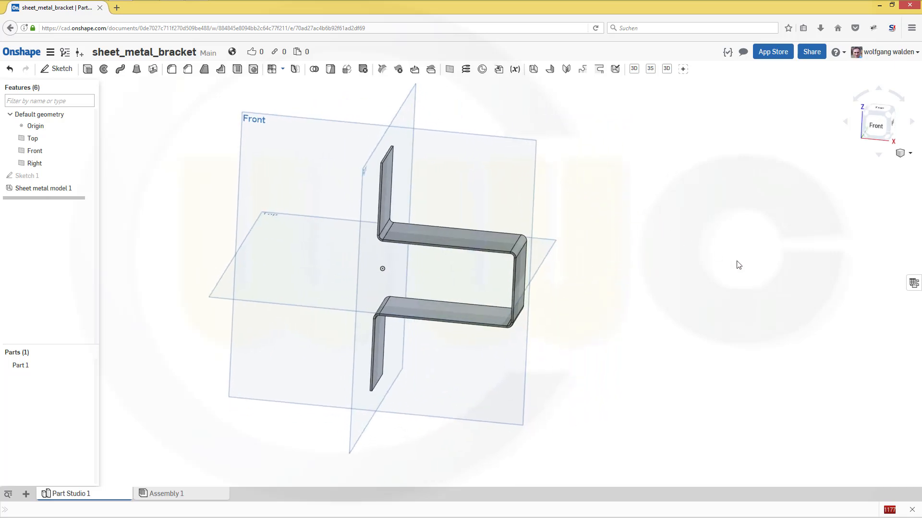
pyautogui.click(912, 283)
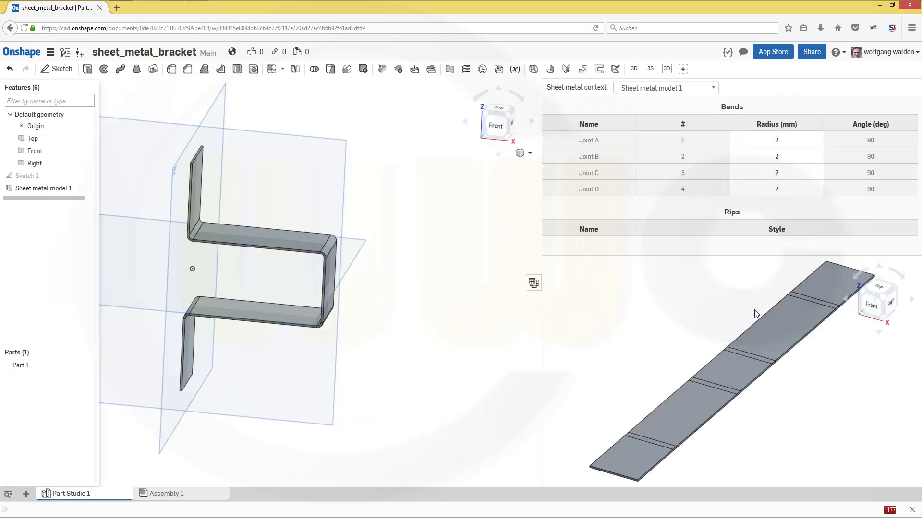
pyautogui.moveTo(782, 107)
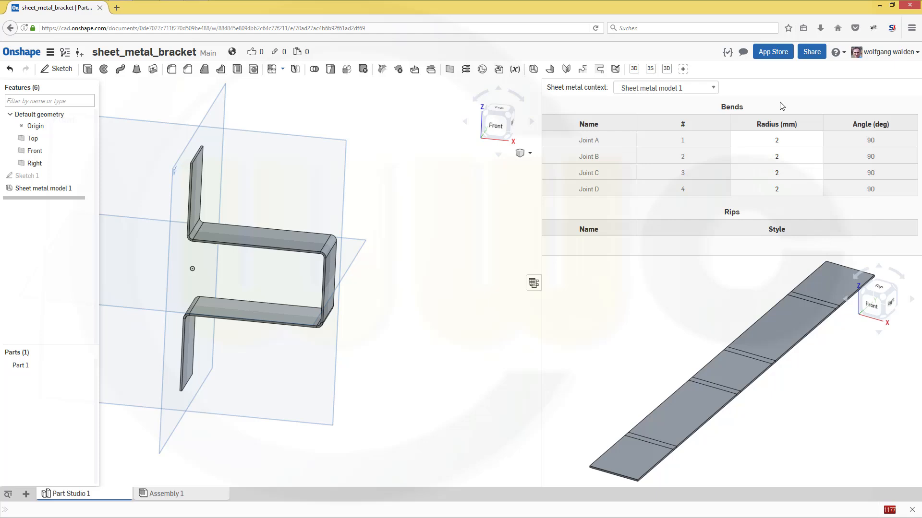
pyautogui.moveTo(616, 217)
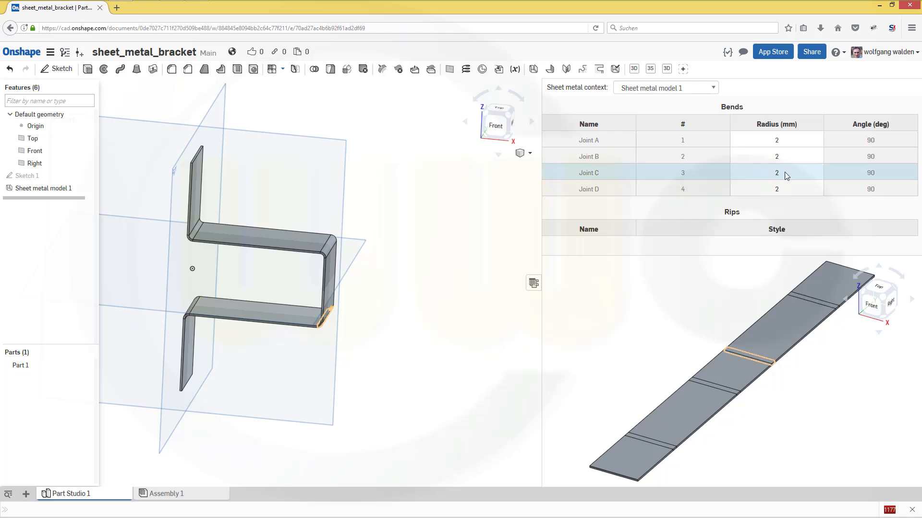
pyautogui.doubleClick(776, 172)
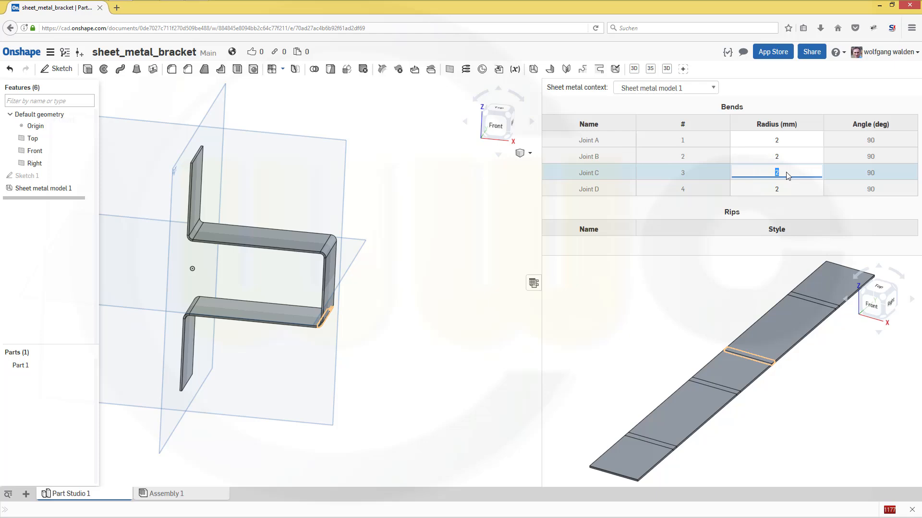
pyautogui.write('18.99')
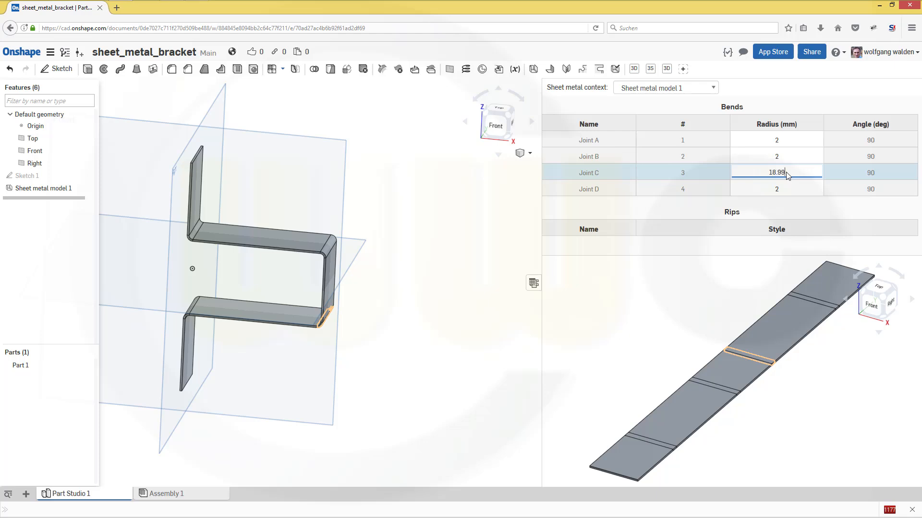
pyautogui.press('Return')
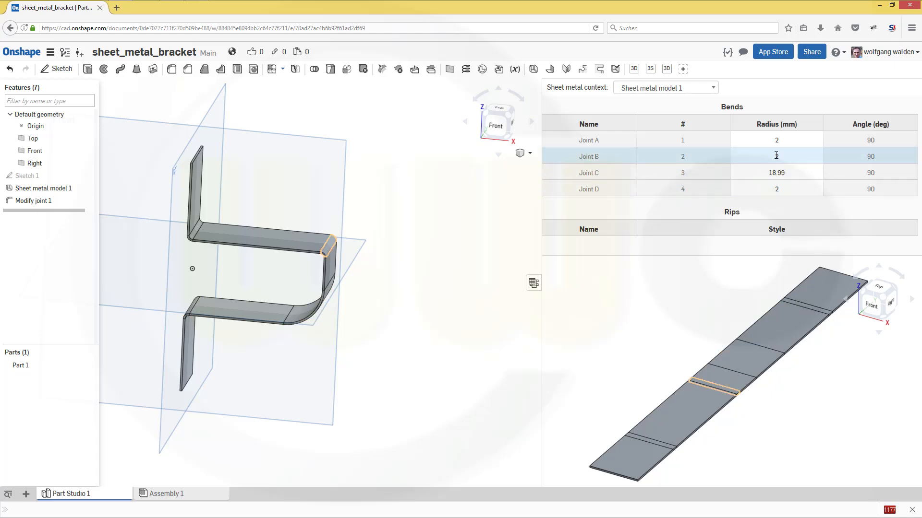
# Set Joint B's bend radius to 18.99 mm as well, forming one round U-bend
pyautogui.click(775, 156)
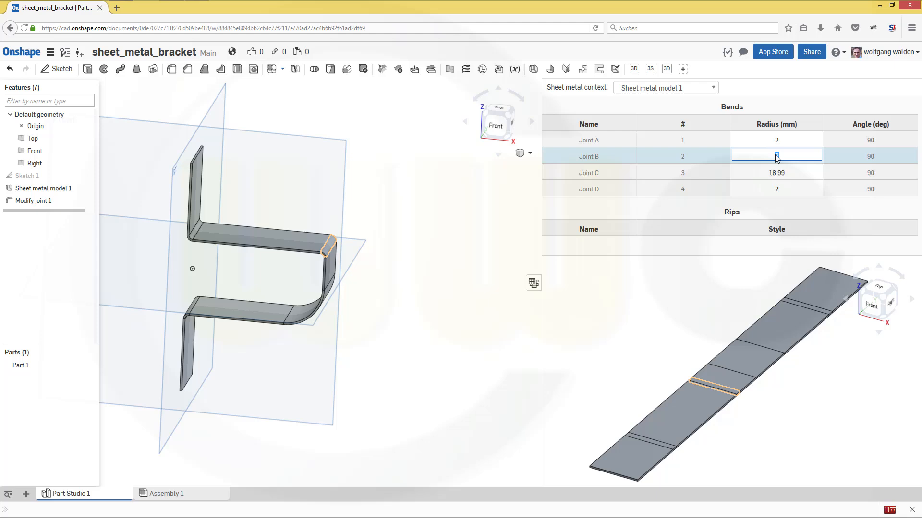
pyautogui.write('18')
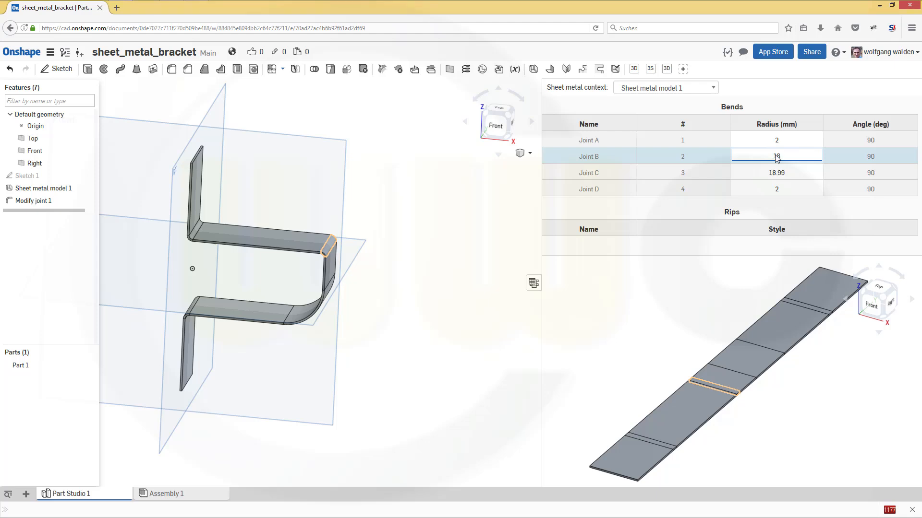
pyautogui.write('18.99')
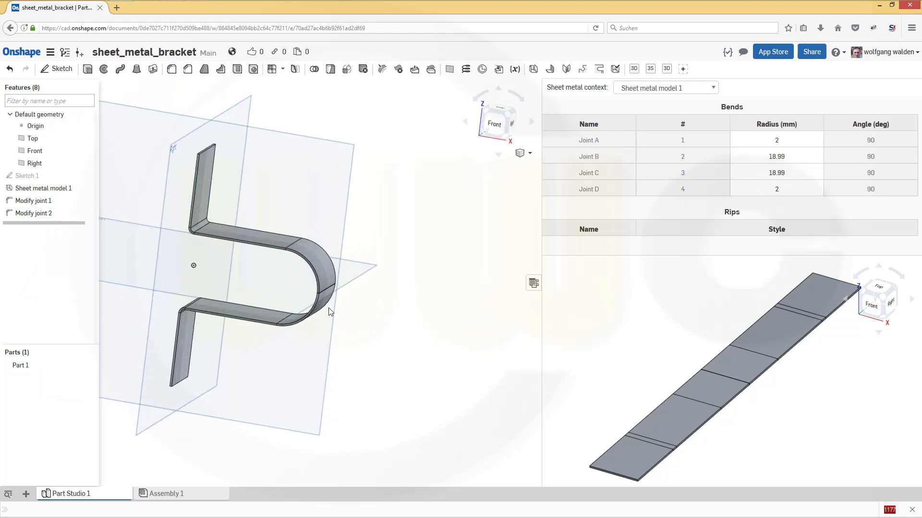
pyautogui.scroll(3)
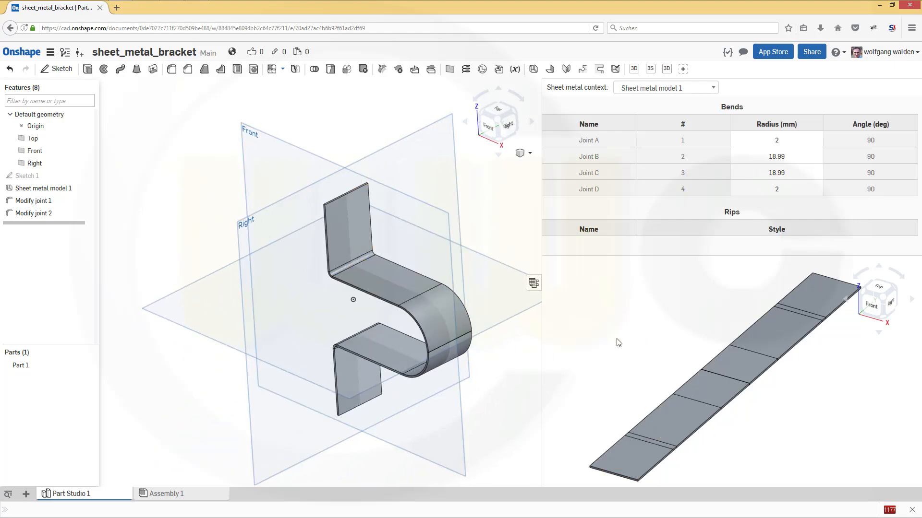
pyautogui.moveTo(559, 239)
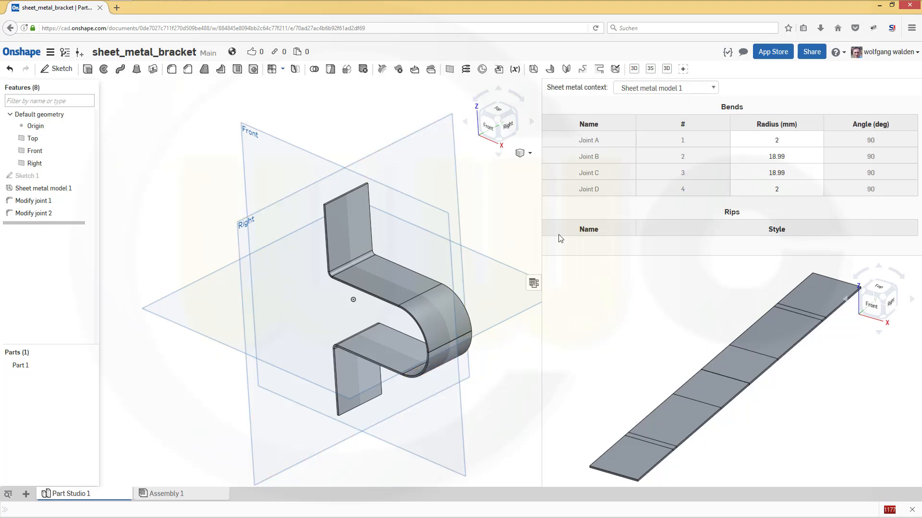
pyautogui.moveTo(705, 330)
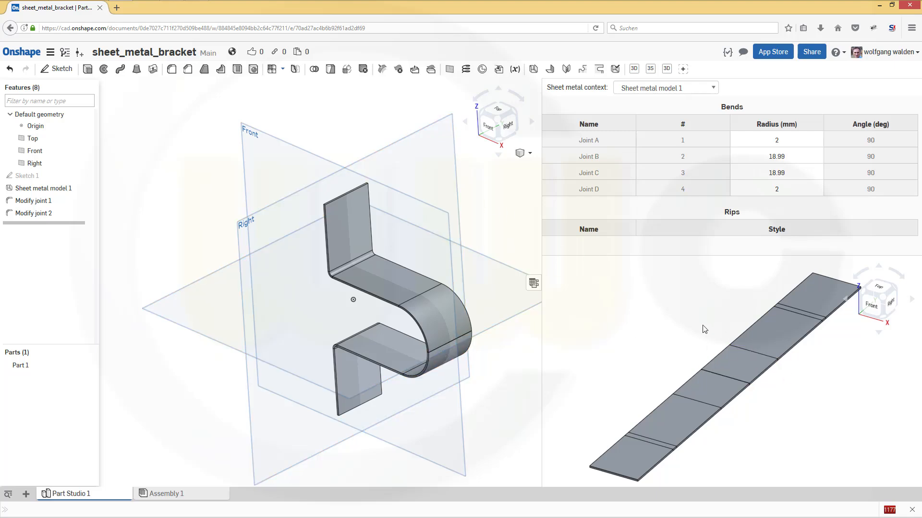
pyautogui.moveTo(533, 284)
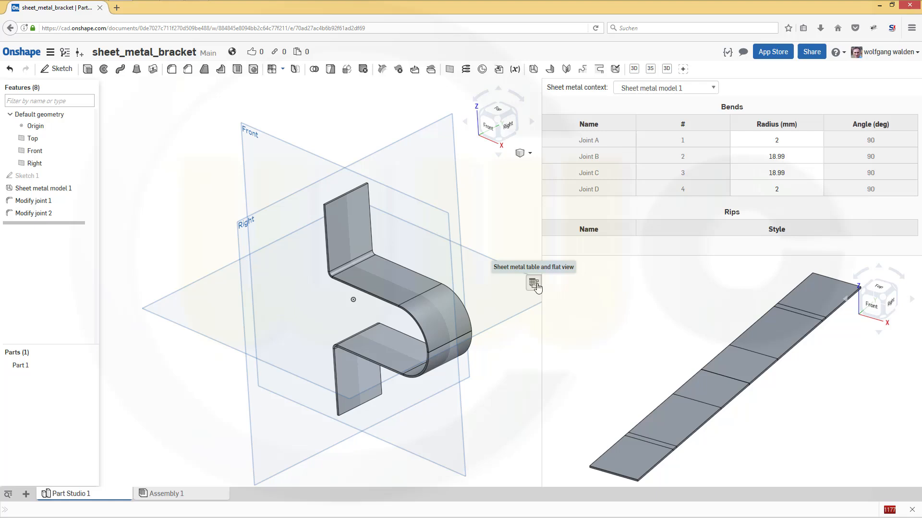
# Hide the bend table and add a 70 mm flange on the upper leg's inner edge
pyautogui.click(532, 283)
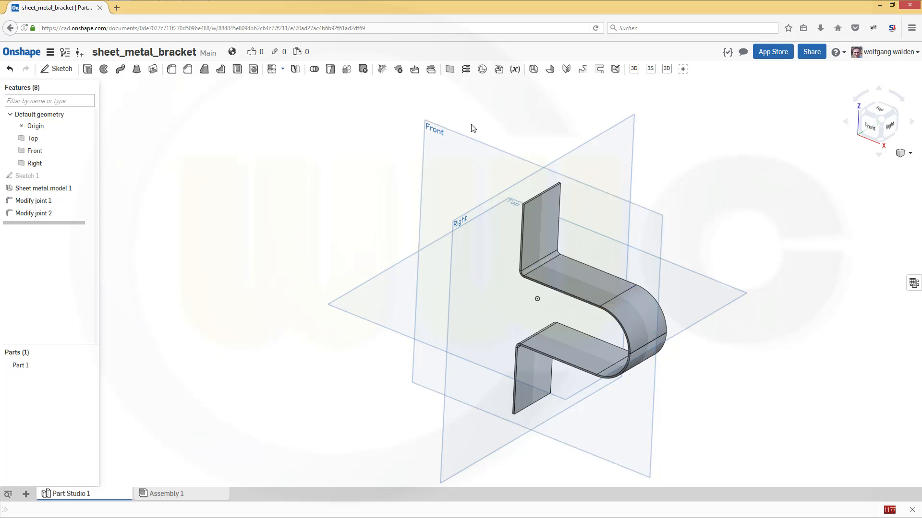
pyautogui.moveTo(447, 111)
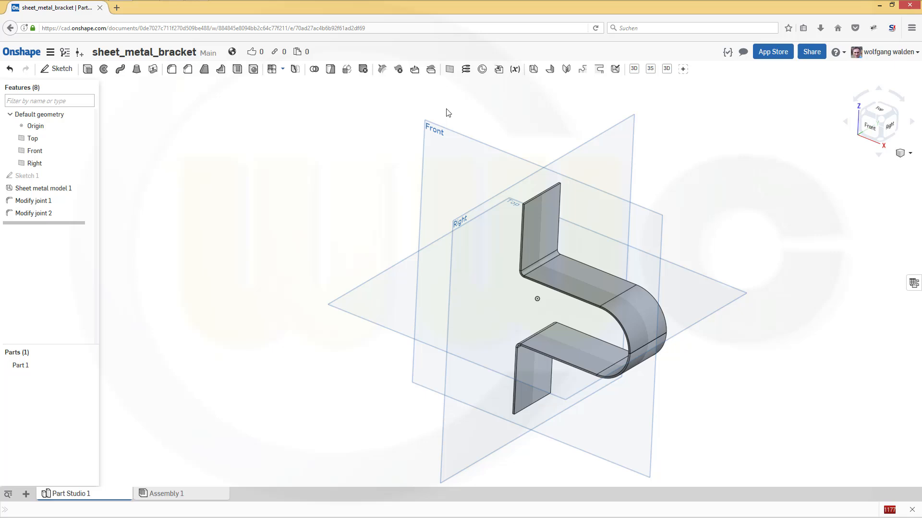
pyautogui.moveTo(550, 69)
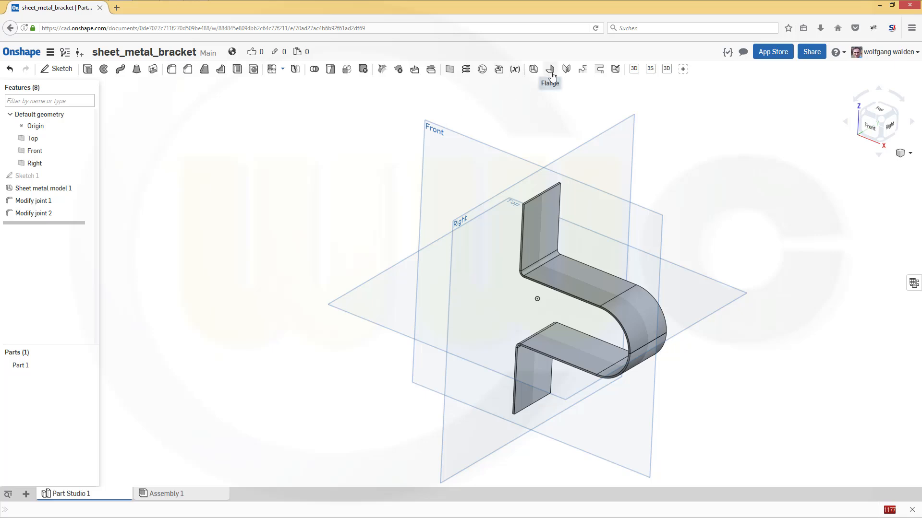
pyautogui.click(549, 69)
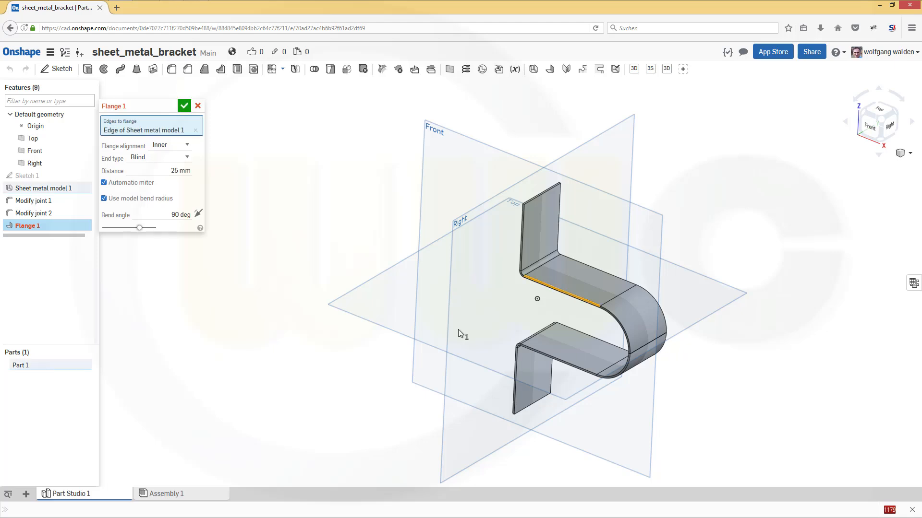
pyautogui.tripleClick(174, 171)
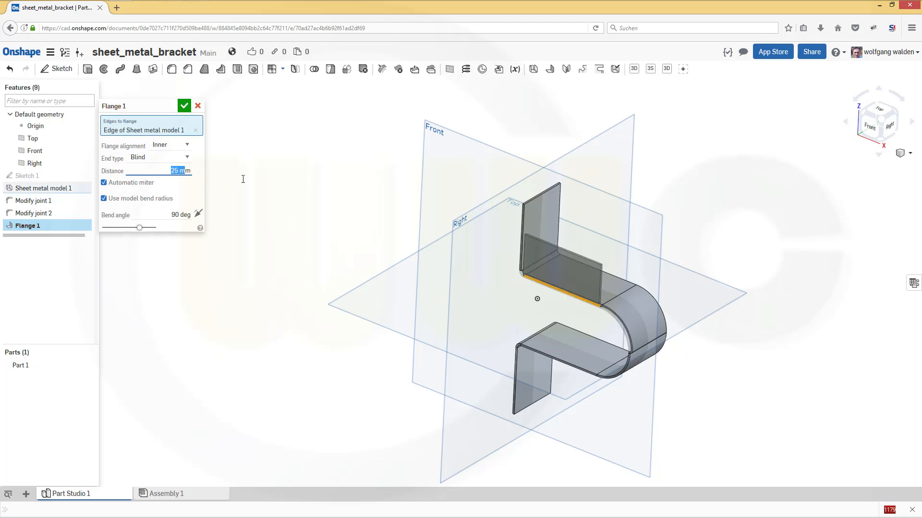
pyautogui.write('70')
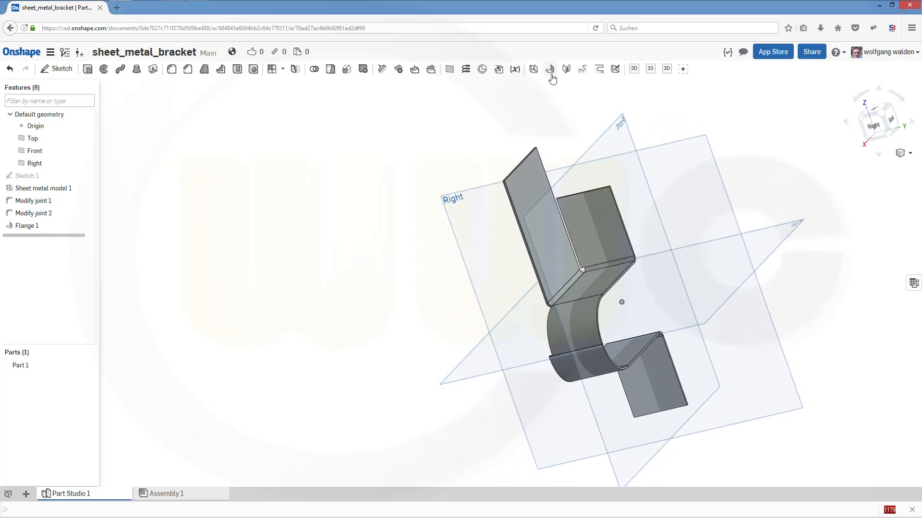
pyautogui.moveTo(551, 87)
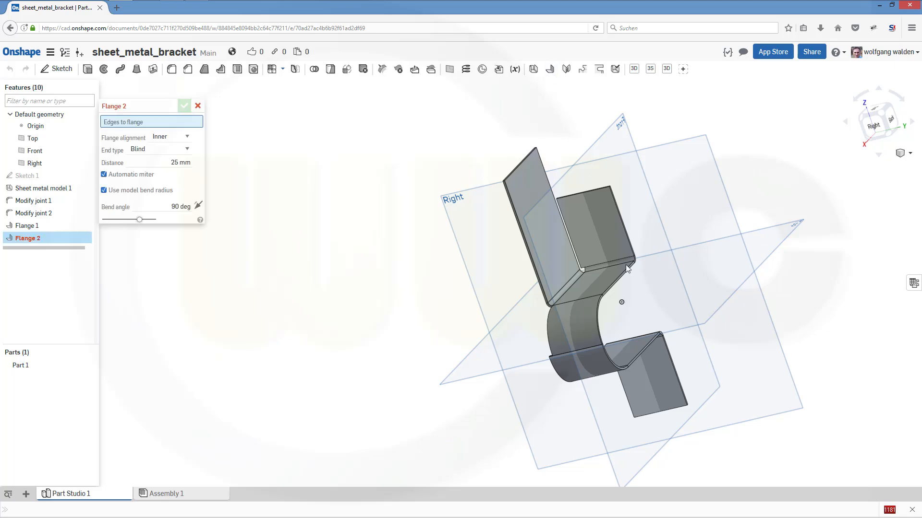
# Add a 10 mm flange on the short edge beside Flange 1
pyautogui.click(629, 265)
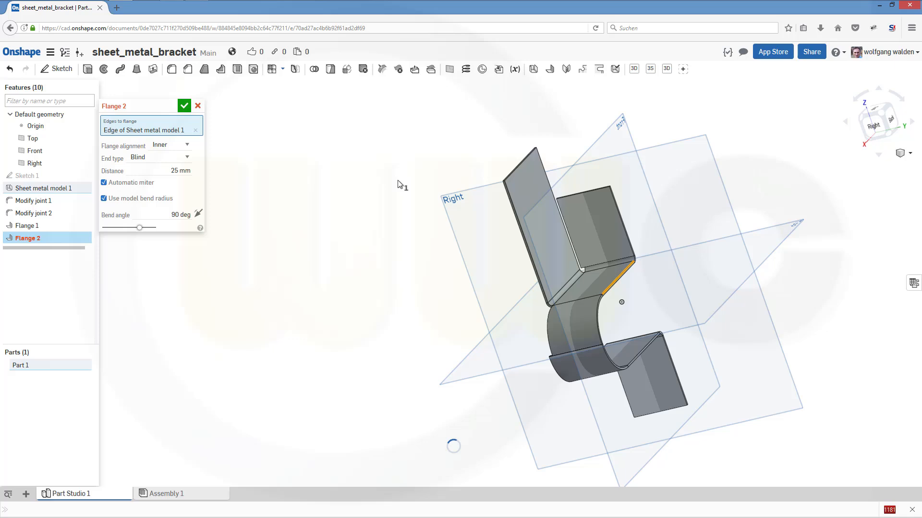
pyautogui.tripleClick(158, 171)
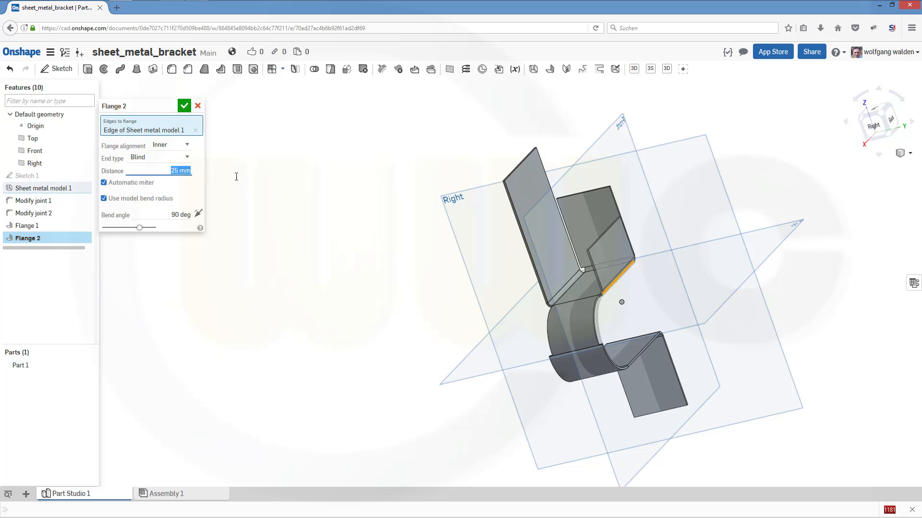
pyautogui.write('10')
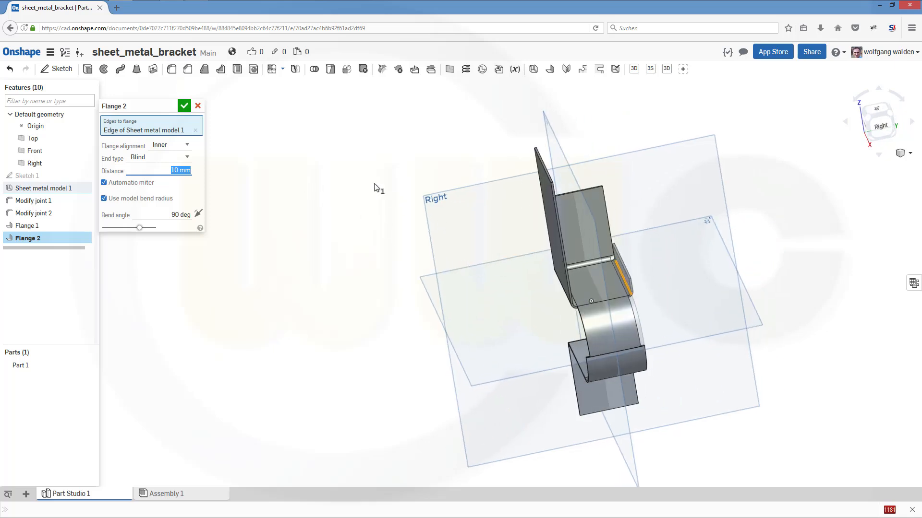
pyautogui.click(185, 105)
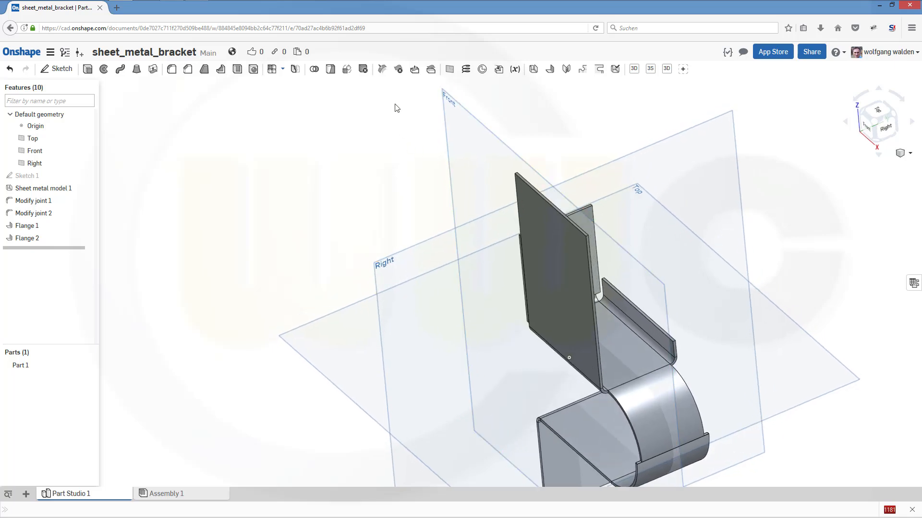
pyautogui.moveTo(414, 70)
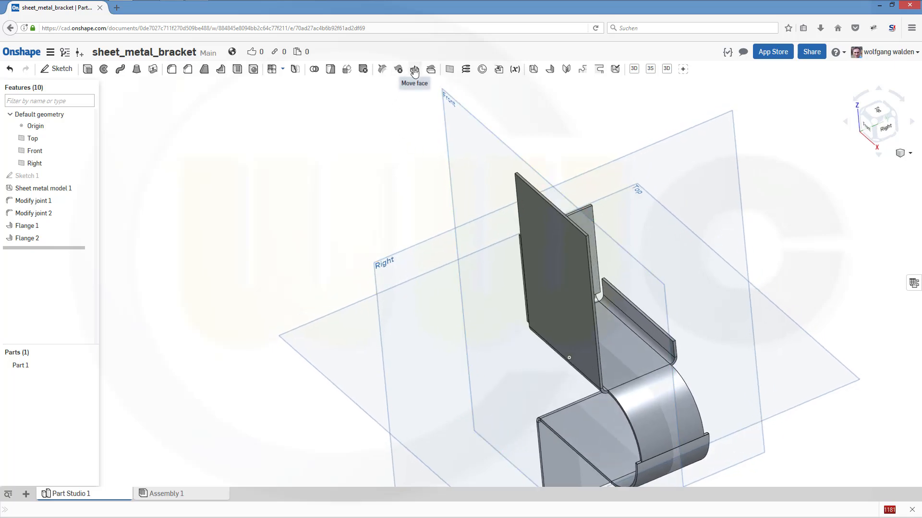
pyautogui.click(413, 69)
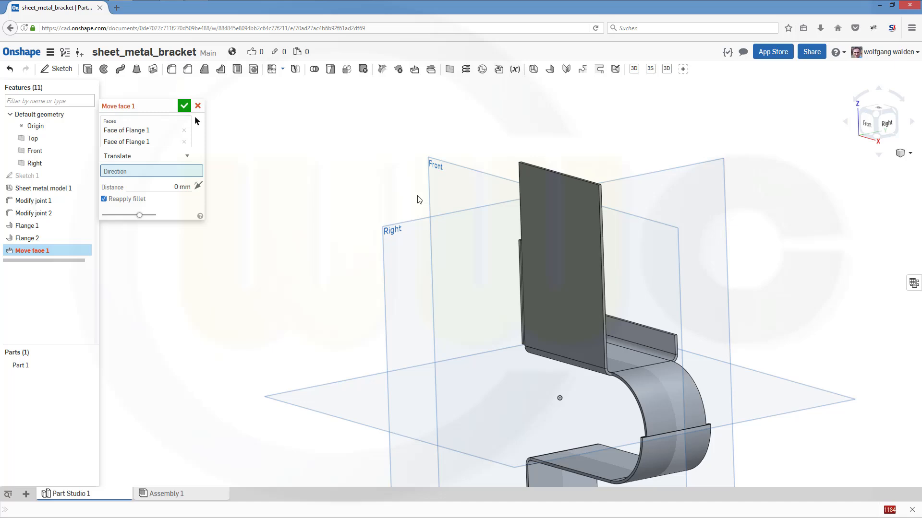
pyautogui.click(35, 151)
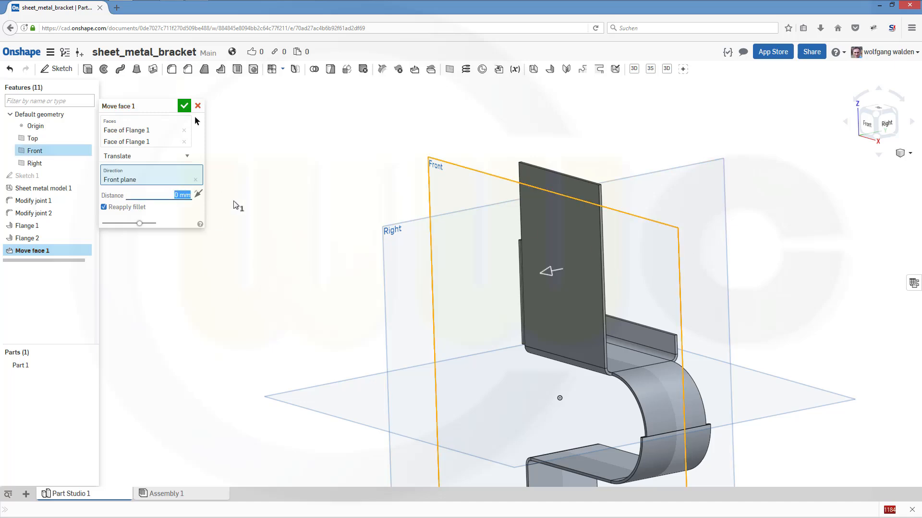
pyautogui.write('10')
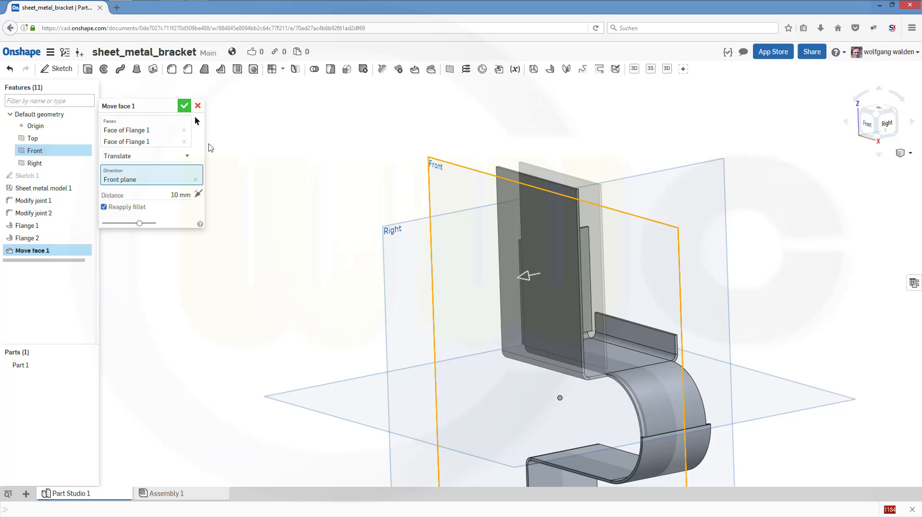
pyautogui.click(184, 106)
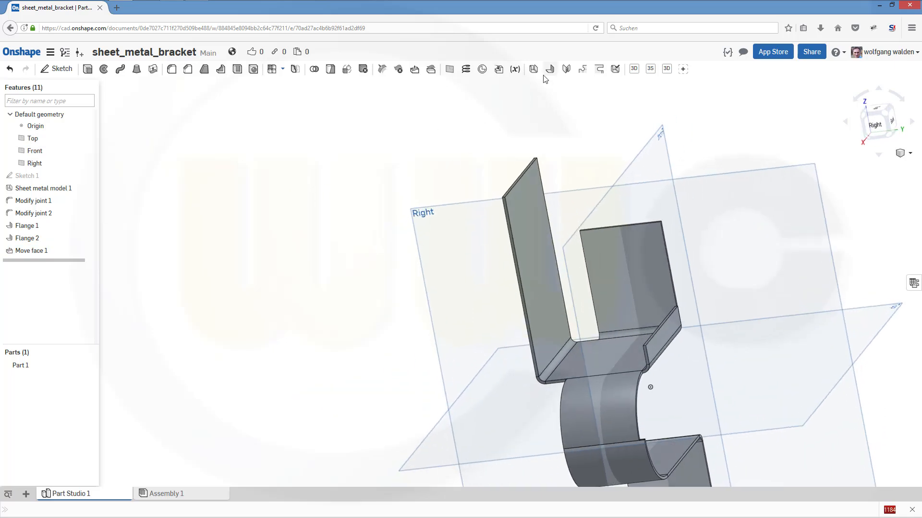
pyautogui.moveTo(415, 72)
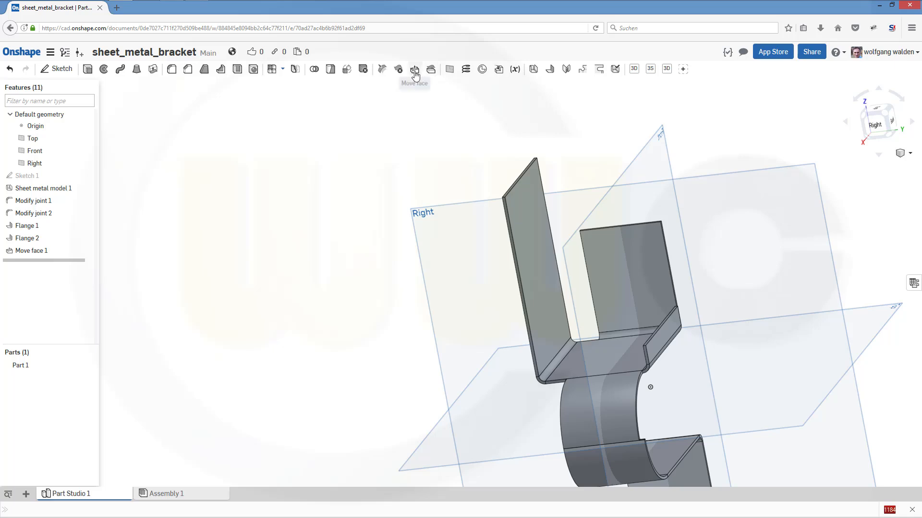
# Move both end faces of Flange 2 inward 10 mm along the Front plane direction
pyautogui.click(414, 69)
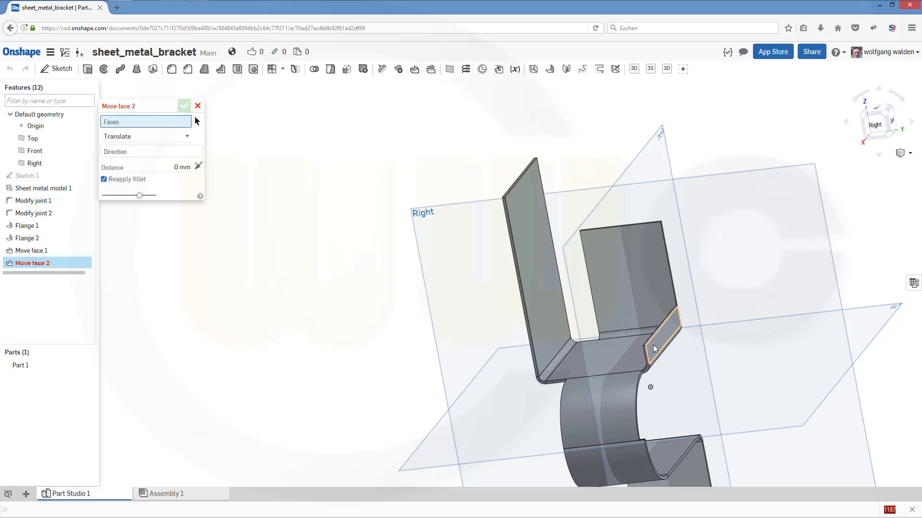
pyautogui.click(658, 329)
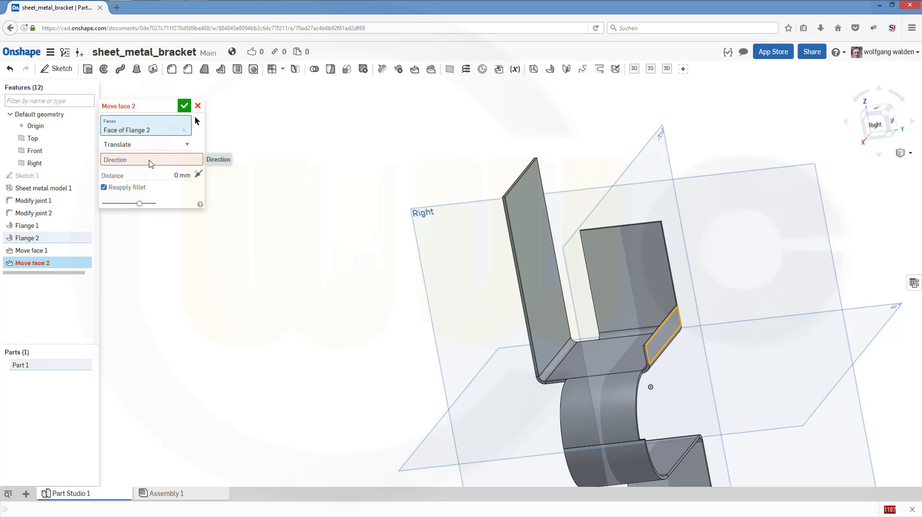
pyautogui.click(35, 151)
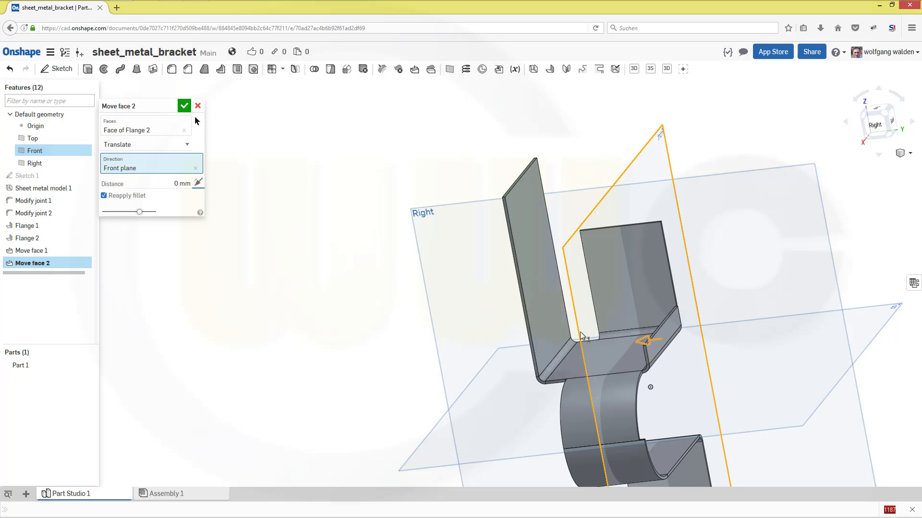
pyautogui.moveTo(325, 266)
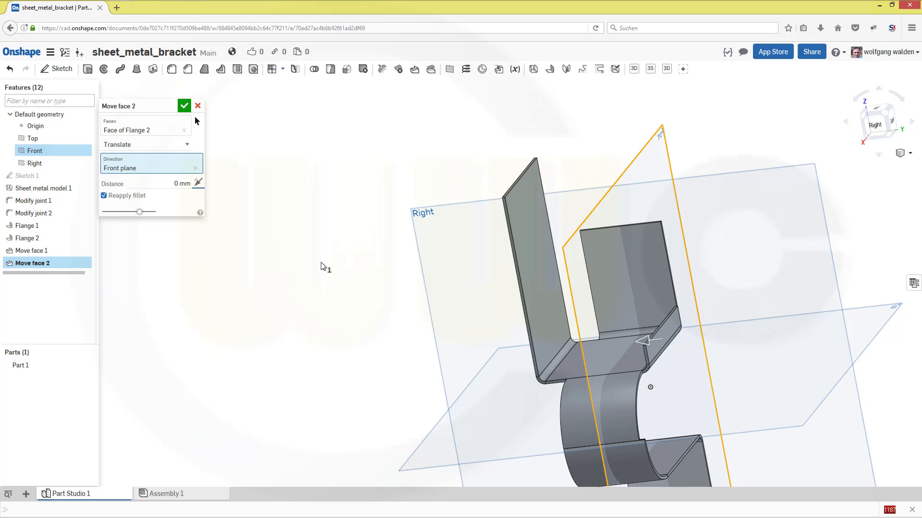
pyautogui.moveTo(205, 224)
pyautogui.write('10')
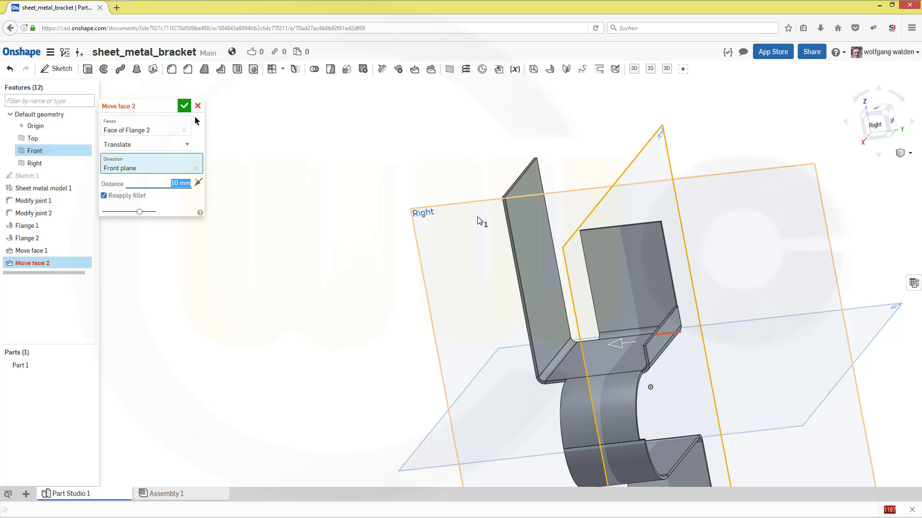
pyautogui.moveTo(679, 362)
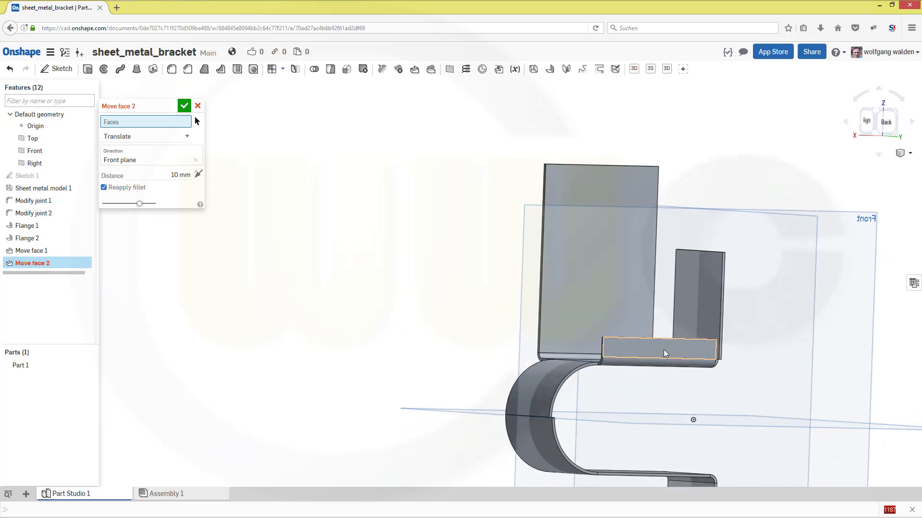
pyautogui.moveTo(642, 349)
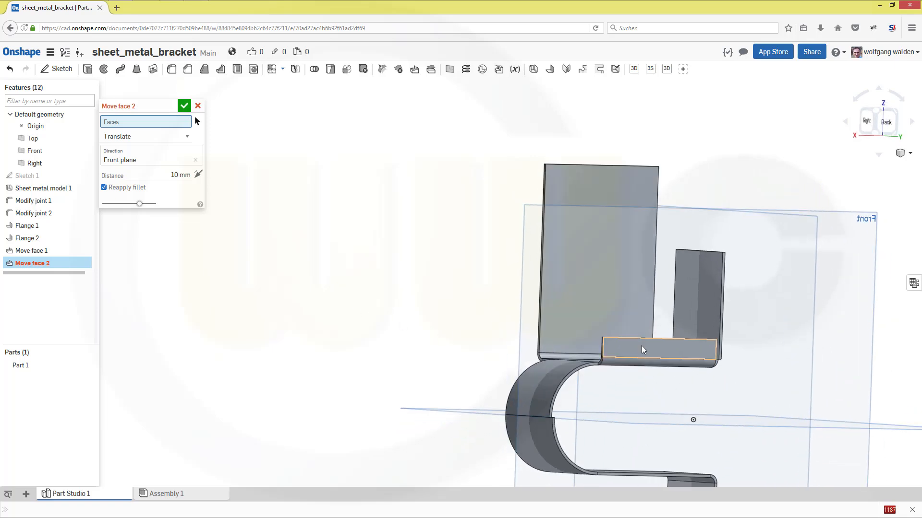
pyautogui.click(659, 349)
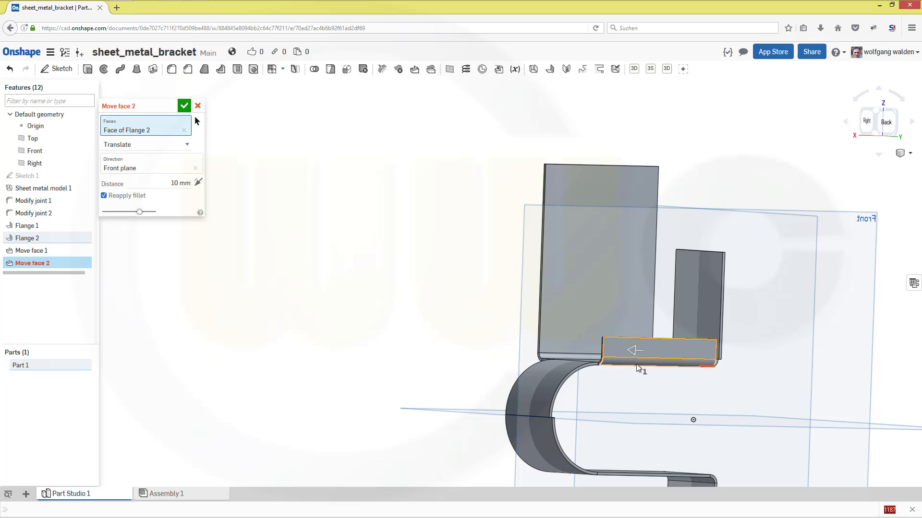
pyautogui.click(658, 350)
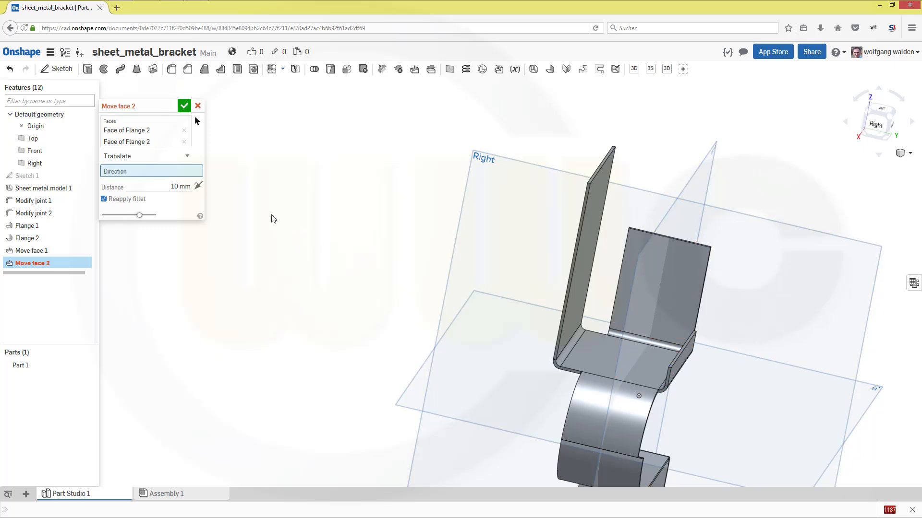
pyautogui.moveTo(201, 202)
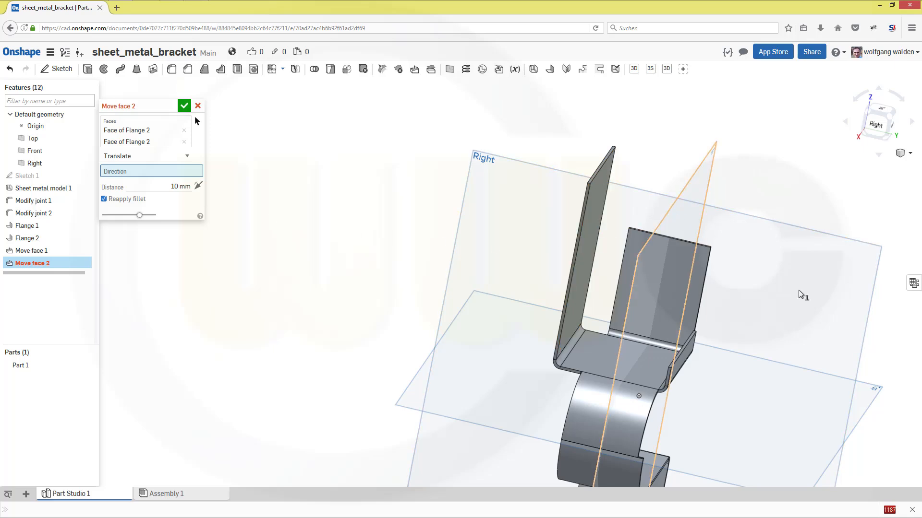
pyautogui.click(34, 151)
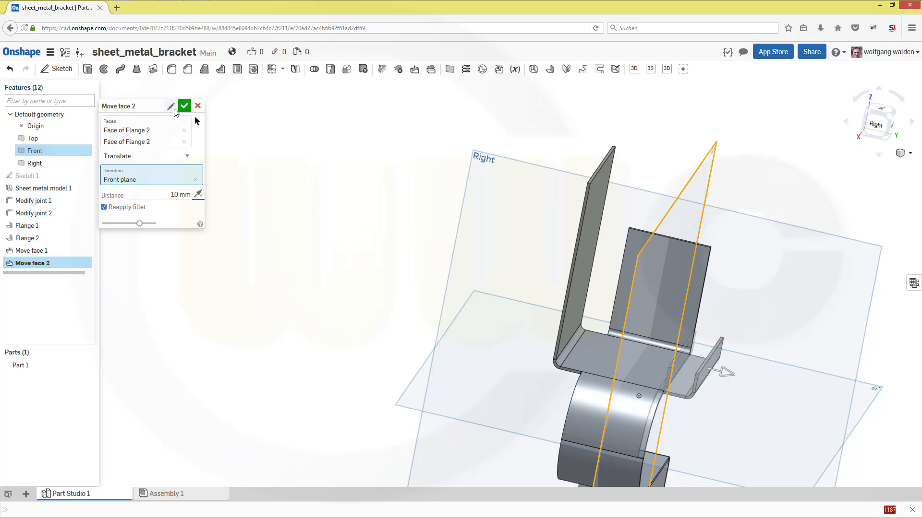
pyautogui.click(184, 105)
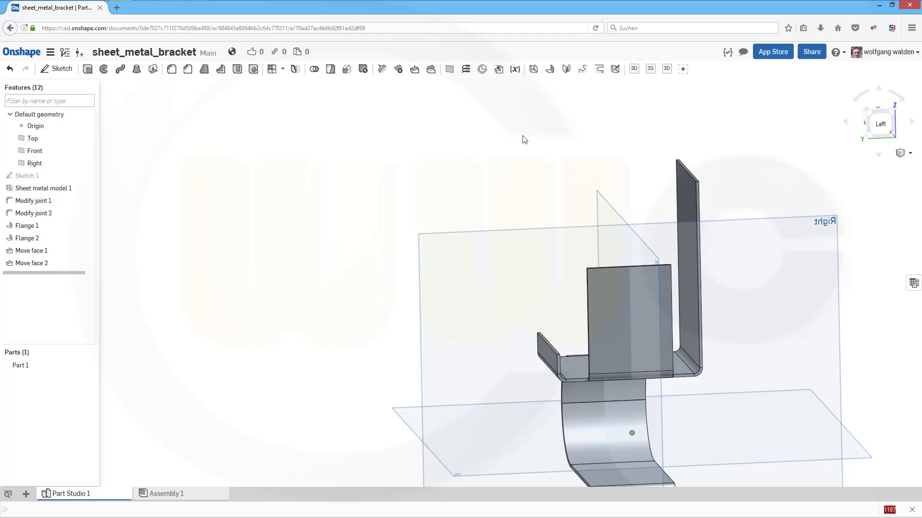
pyautogui.moveTo(549, 69)
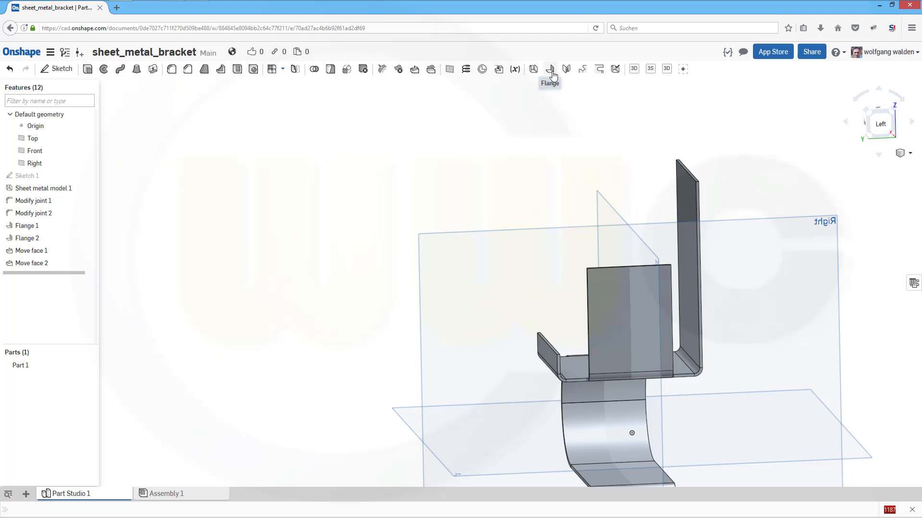
pyautogui.moveTo(486, 197)
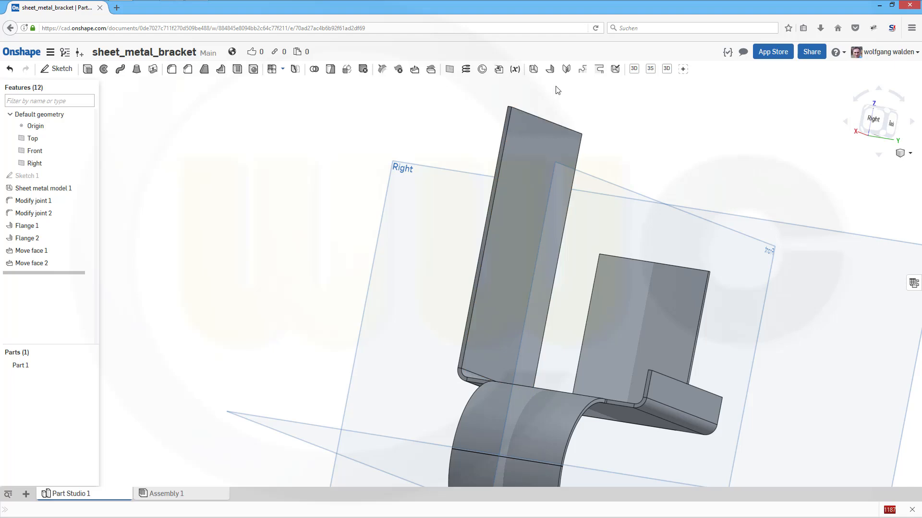
pyautogui.moveTo(414, 69)
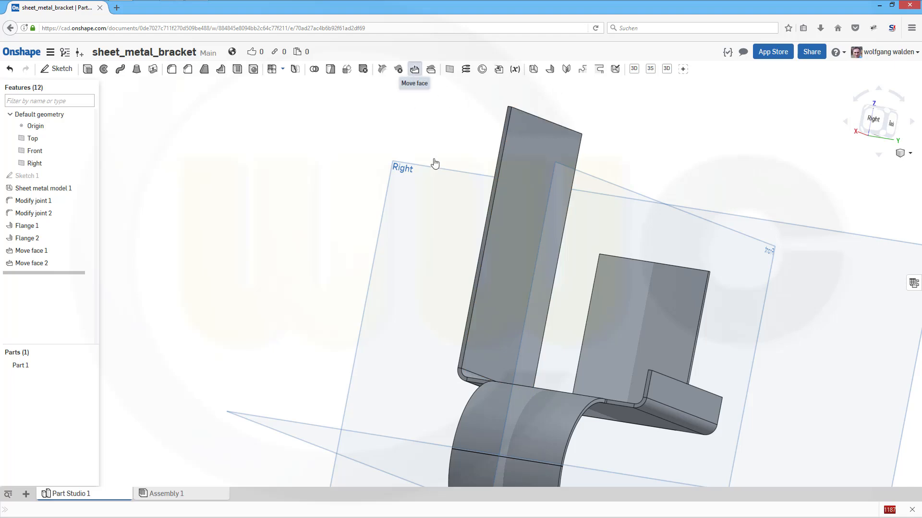
# Move the flange corner edge face and adjoining bend face 5 mm along the Right plane
pyautogui.click(414, 69)
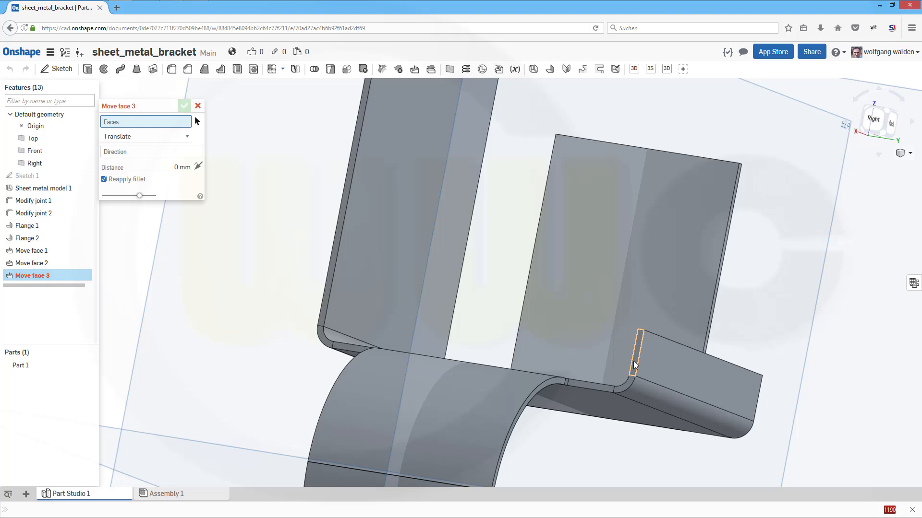
pyautogui.click(626, 382)
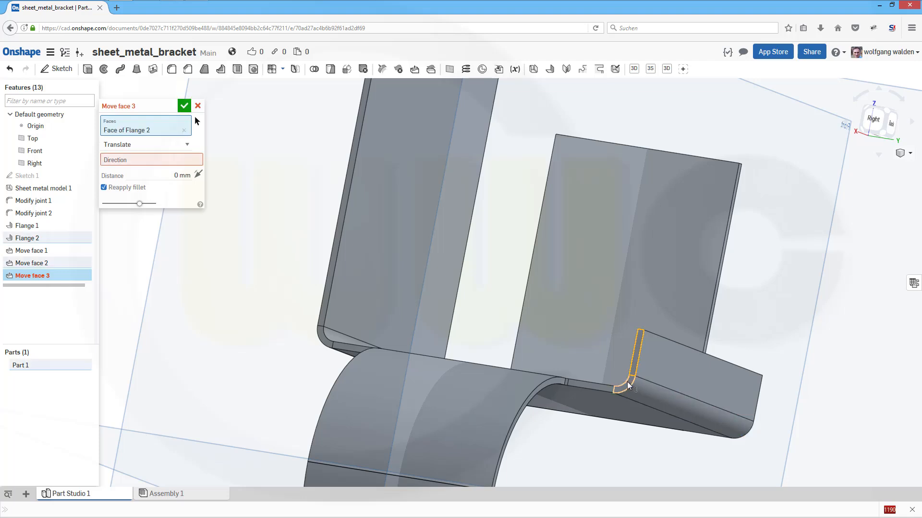
pyautogui.click(587, 391)
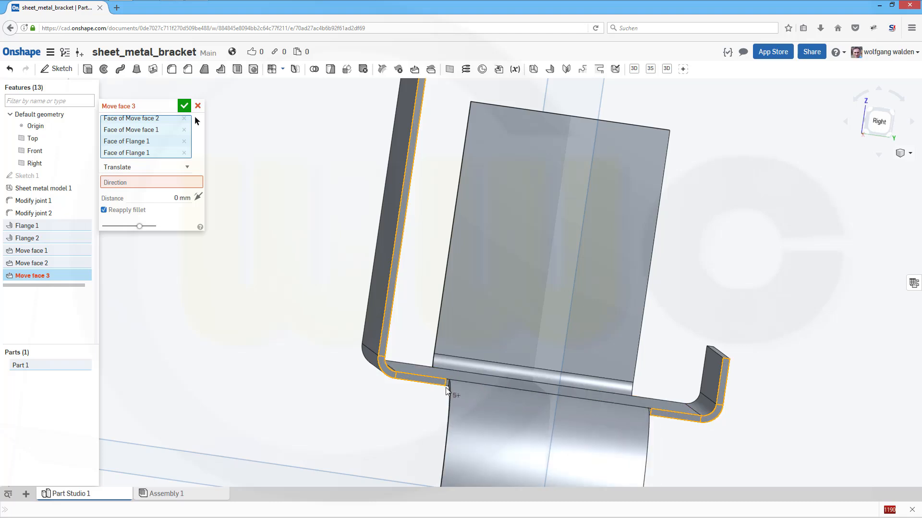
pyautogui.moveTo(144, 187)
pyautogui.write('5')
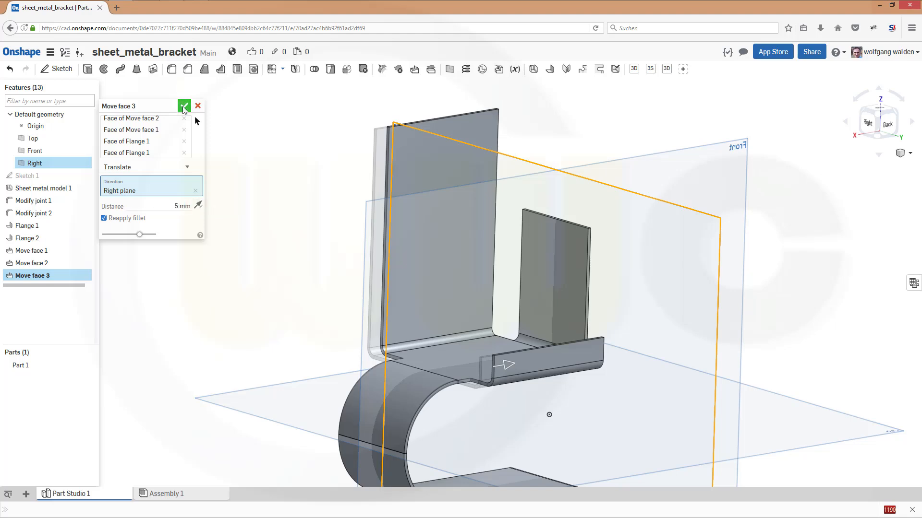
pyautogui.click(184, 106)
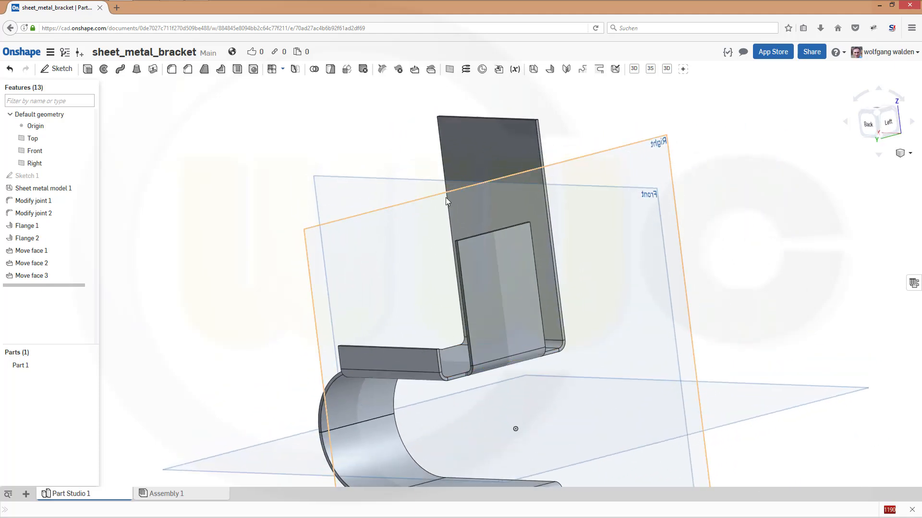
pyautogui.moveTo(415, 70)
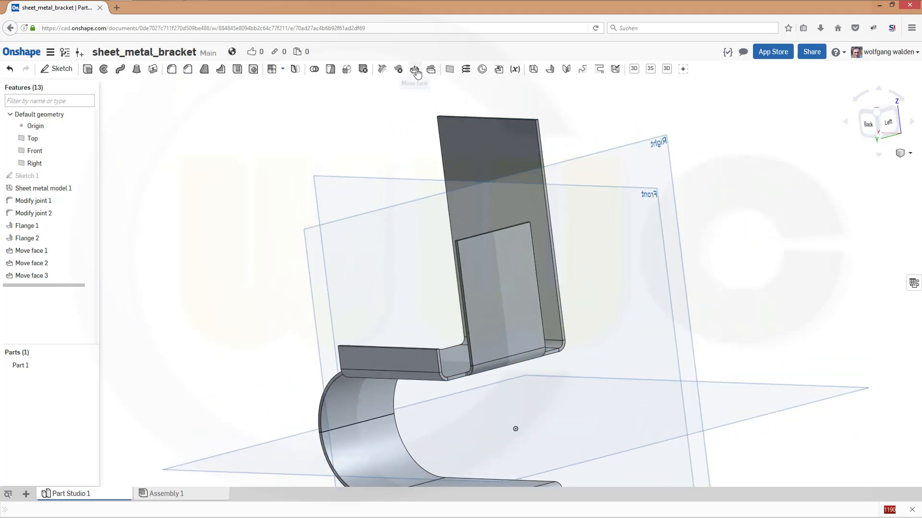
# Select the short and tall flange faces for a fourth move, dropping a wrongly picked face
pyautogui.click(414, 69)
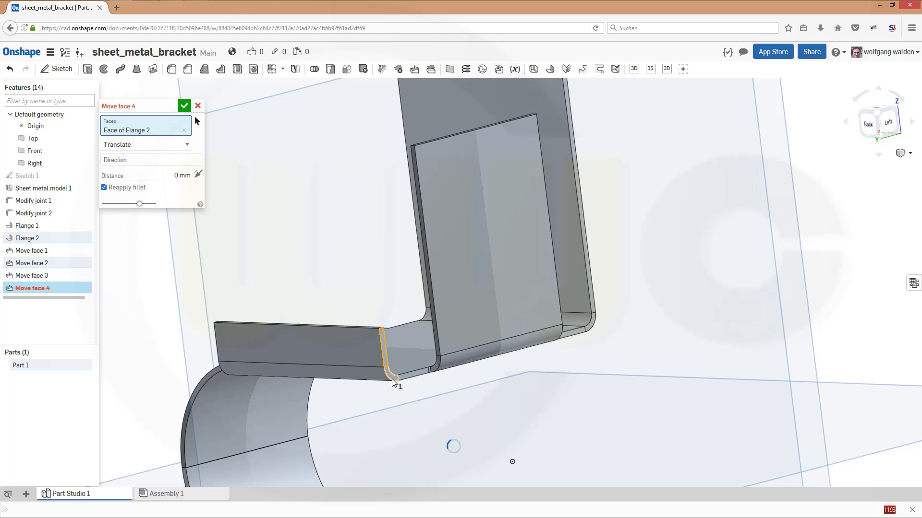
pyautogui.click(419, 380)
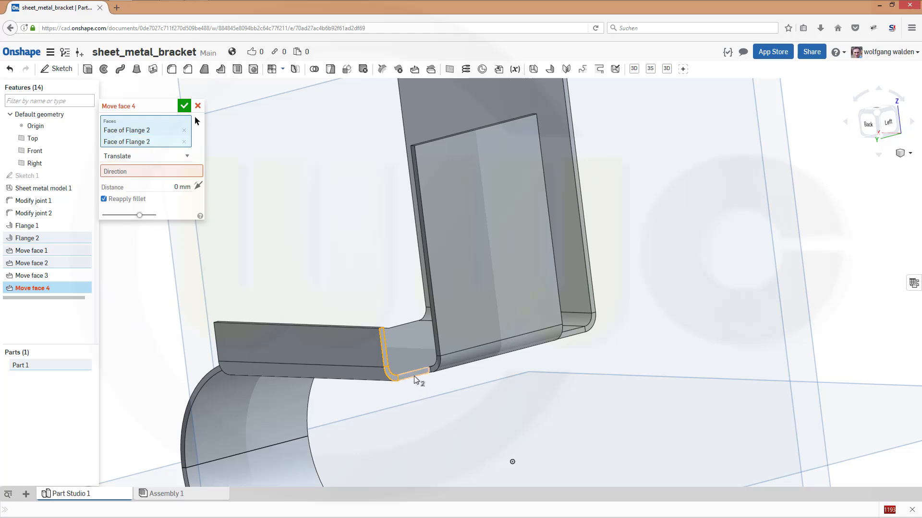
pyautogui.click(412, 373)
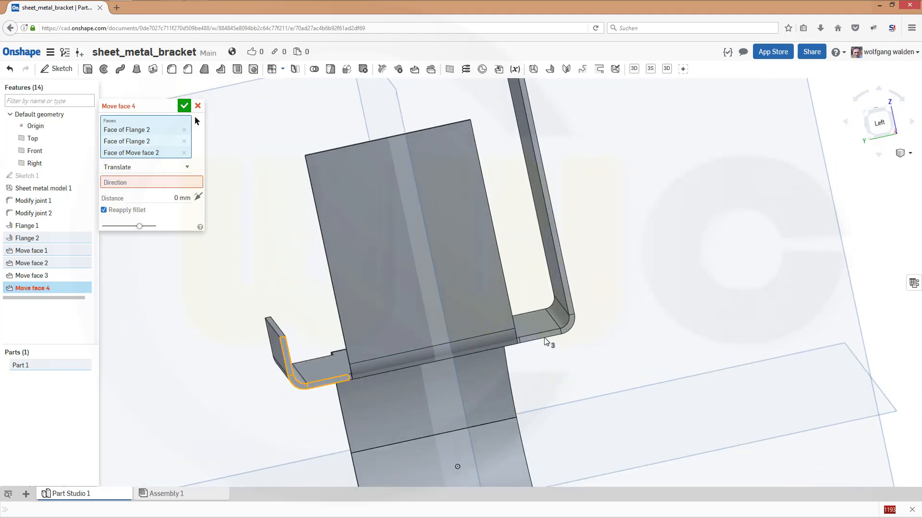
pyautogui.click(541, 329)
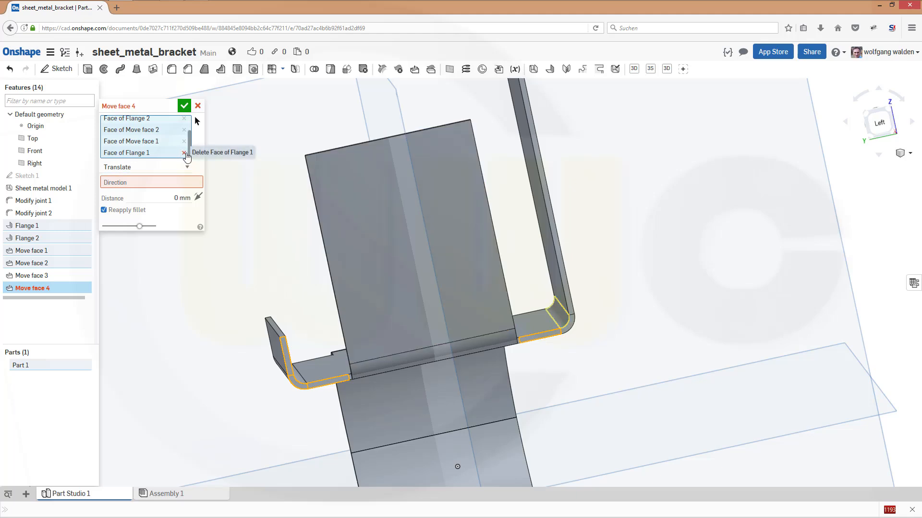
pyautogui.click(185, 152)
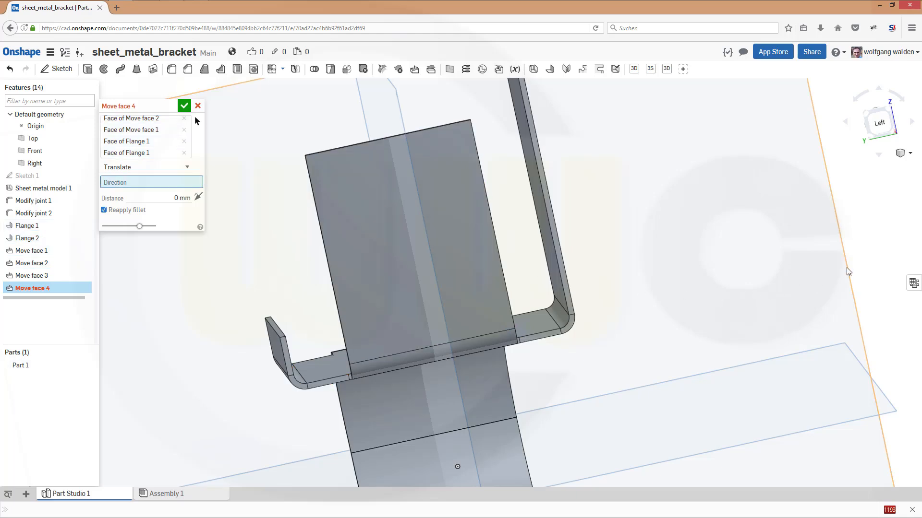
# Move the selected faces 20 mm in the Right plane direction
pyautogui.click(34, 163)
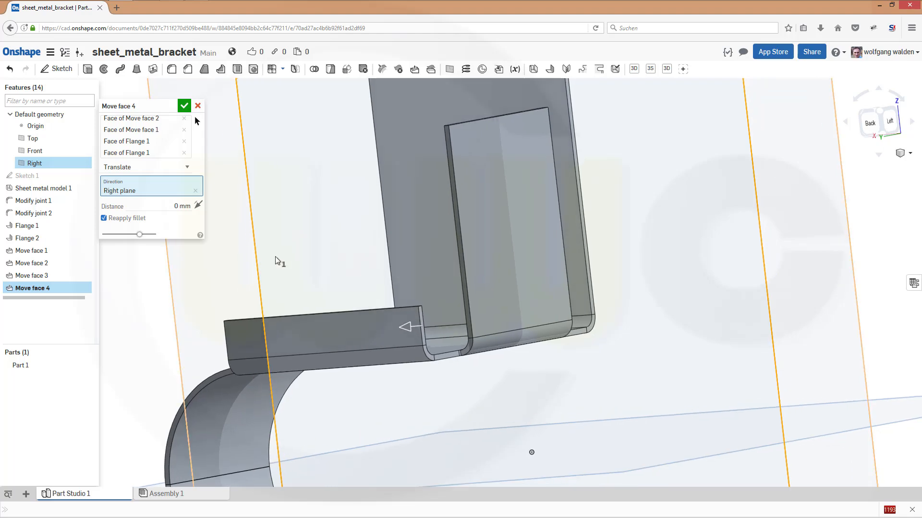
pyautogui.click(171, 206)
pyautogui.write('20')
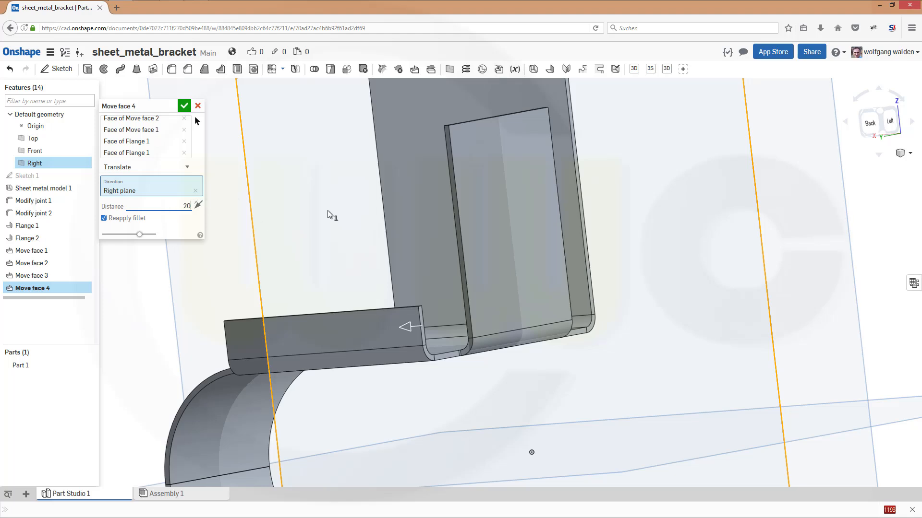
pyautogui.tripleClick(177, 206)
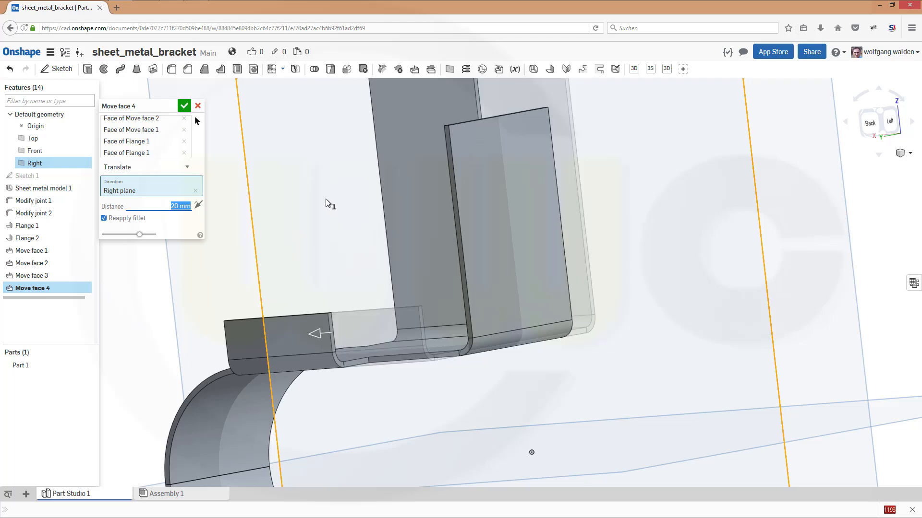
pyautogui.click(184, 105)
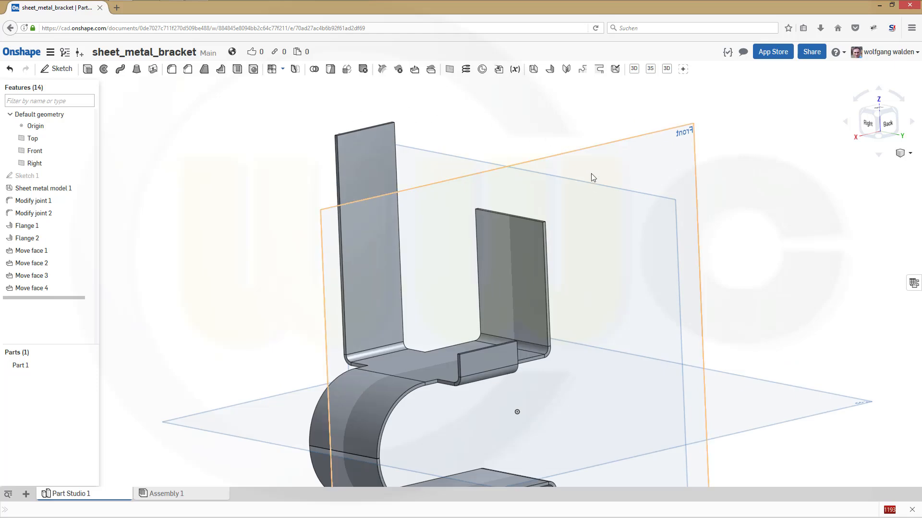
# Hide all reference planes from the model view
pyautogui.rightClick(592, 177)
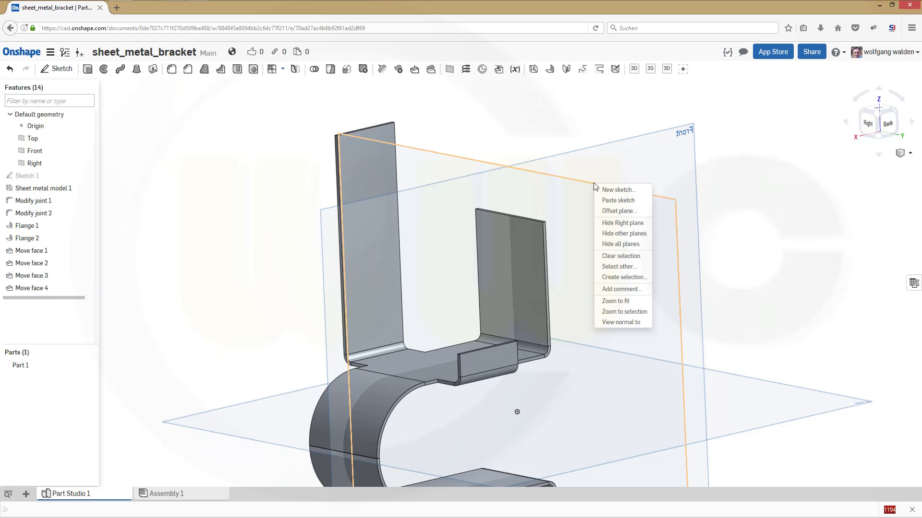
pyautogui.click(621, 244)
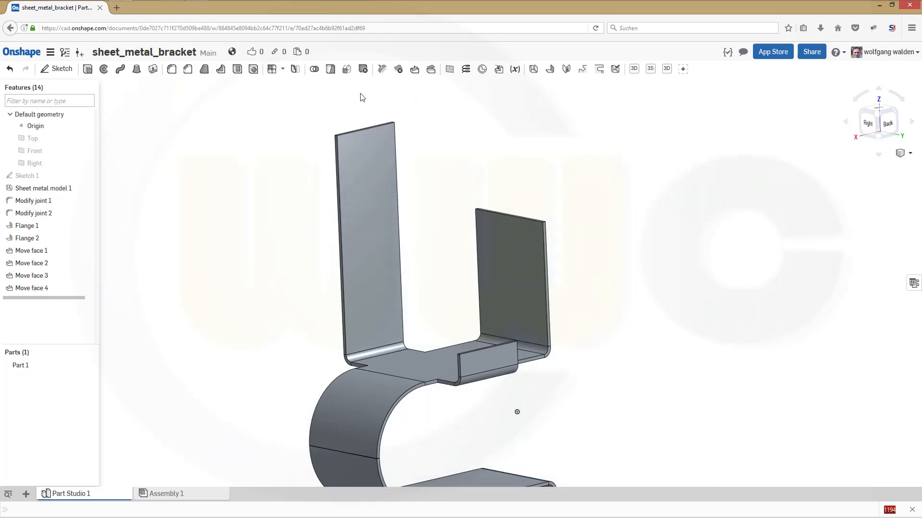
pyautogui.moveTo(547, 70)
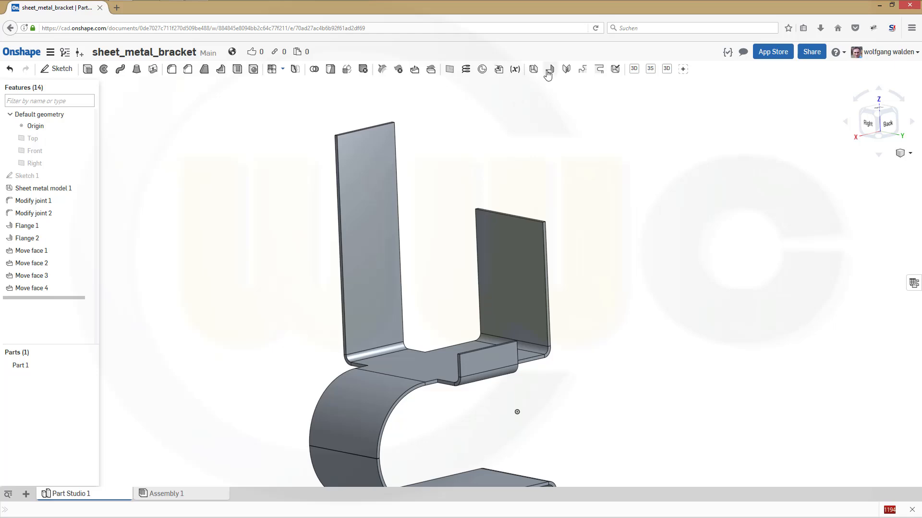
pyautogui.click(549, 69)
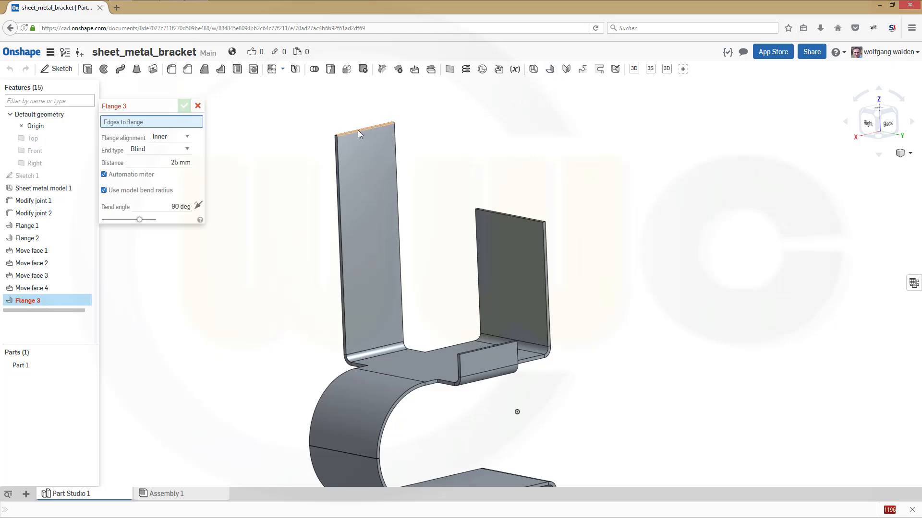
# Add a 20 mm flange over the tall left wall's top edge and show the bend table
pyautogui.click(362, 128)
pyautogui.write('2')
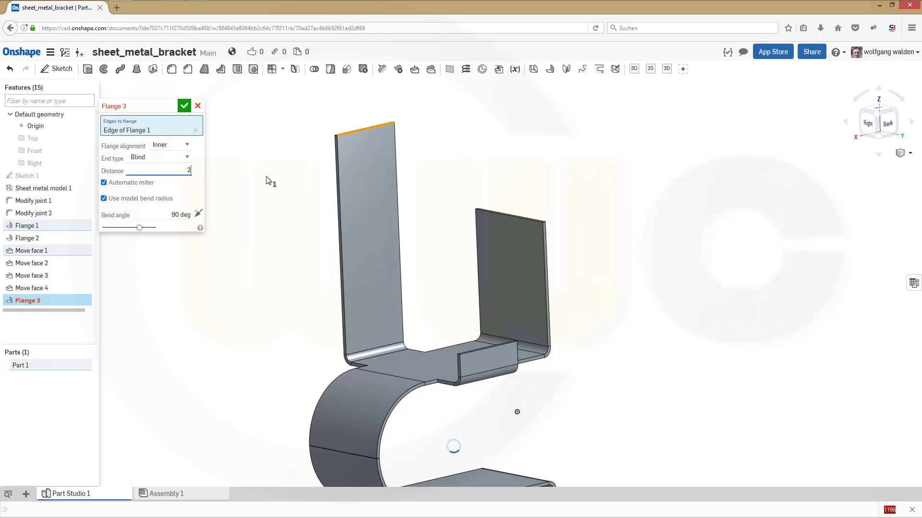
pyautogui.write('0')
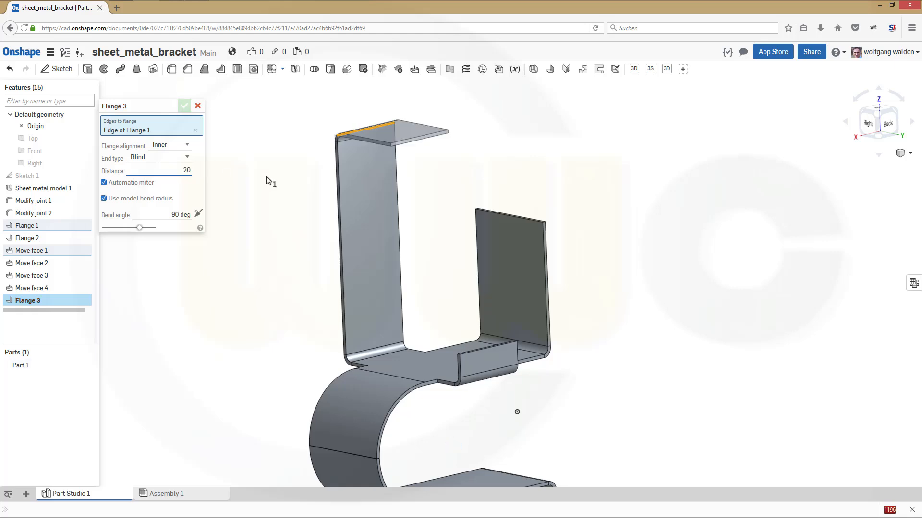
pyautogui.click(184, 106)
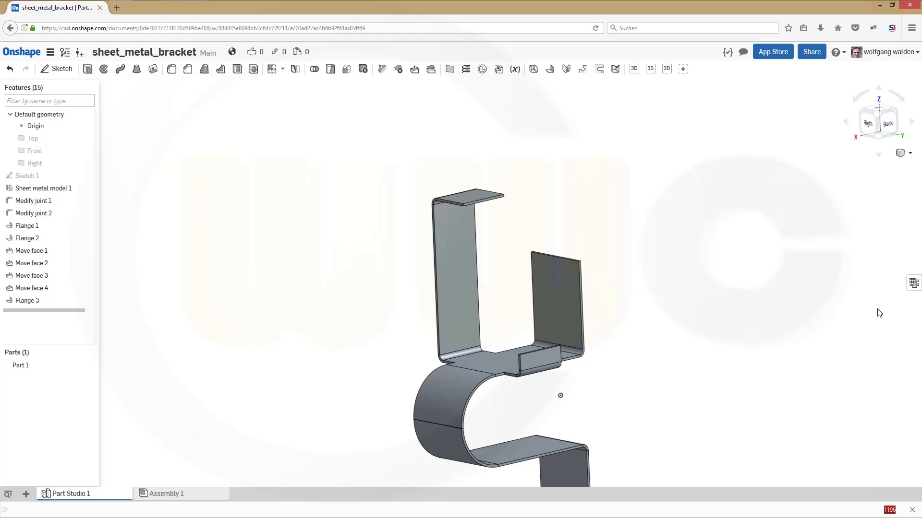
pyautogui.click(534, 282)
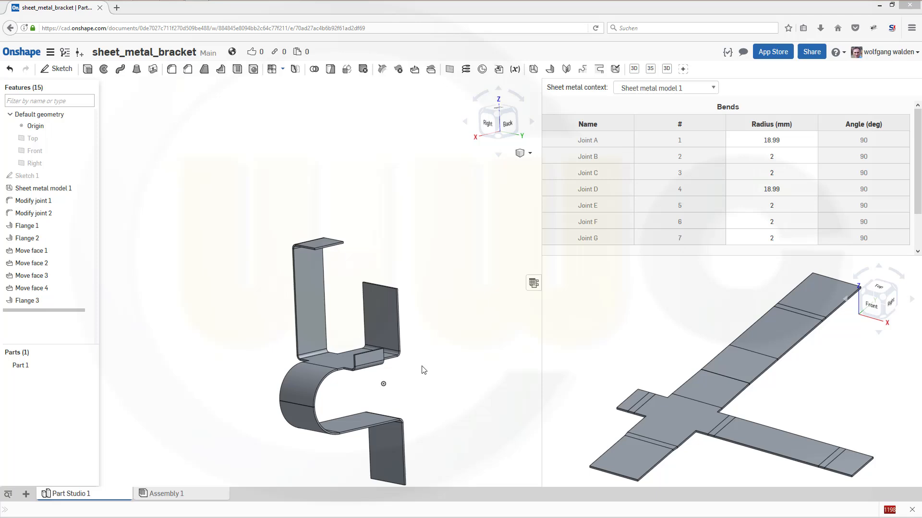
pyautogui.moveTo(432, 378)
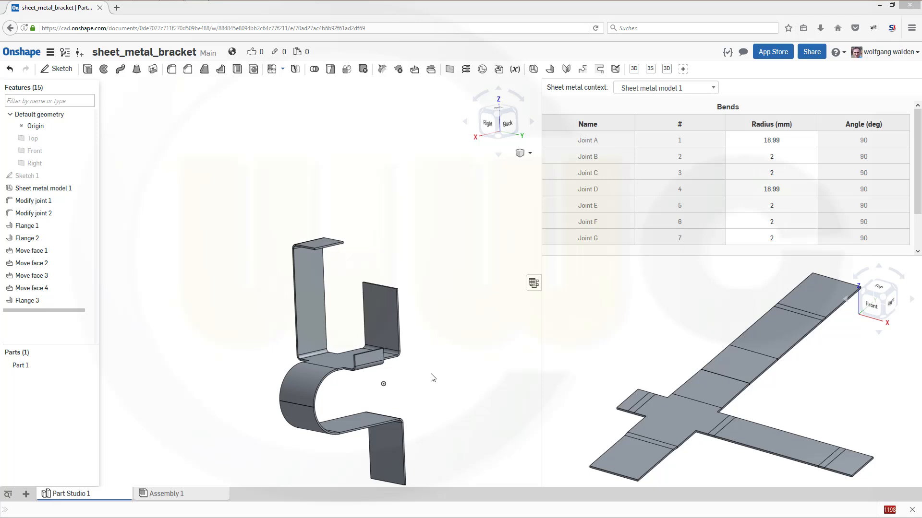
pyautogui.moveTo(232, 223)
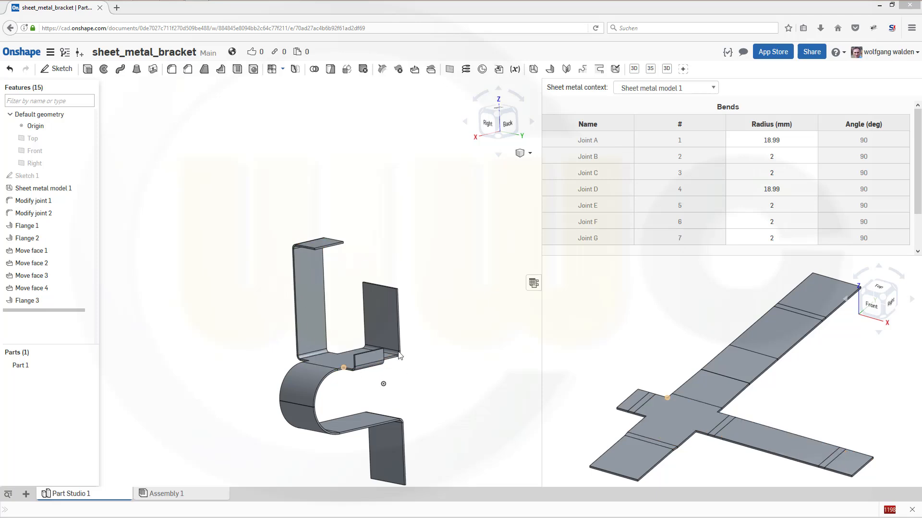
pyautogui.click(317, 243)
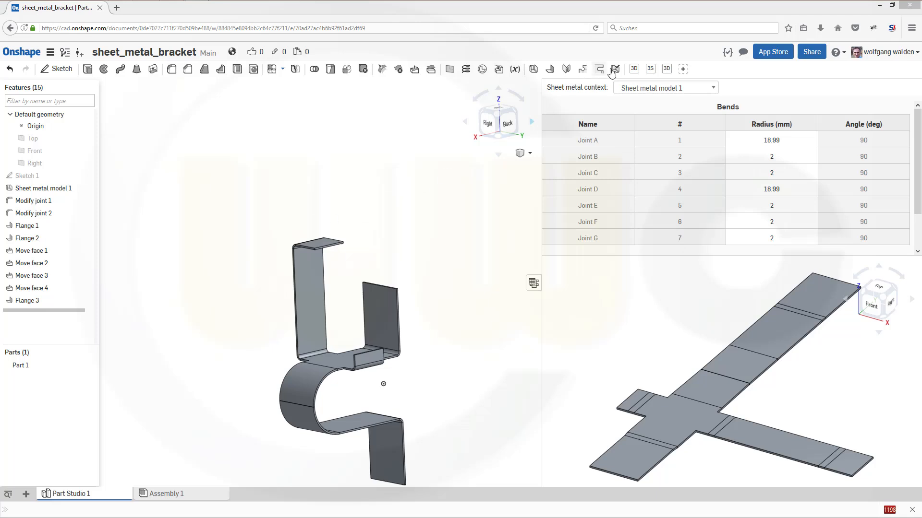
pyautogui.moveTo(615, 69)
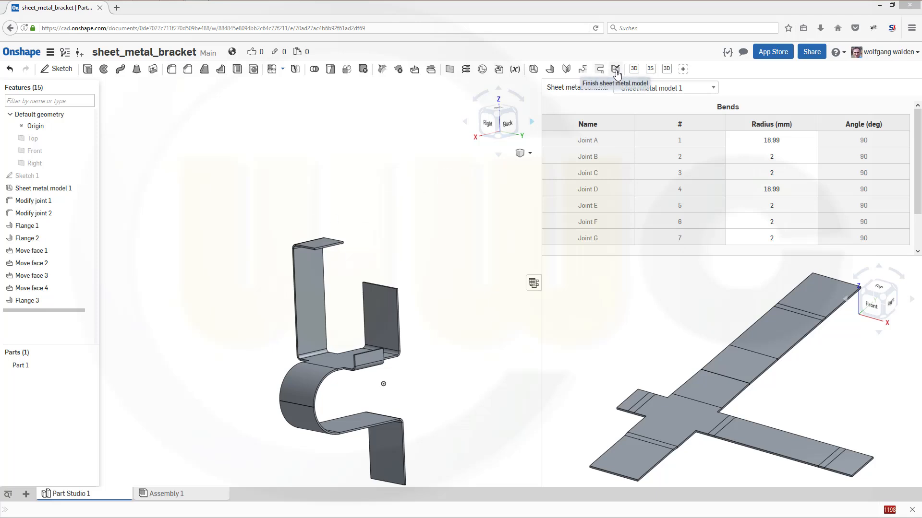
pyautogui.moveTo(616, 69)
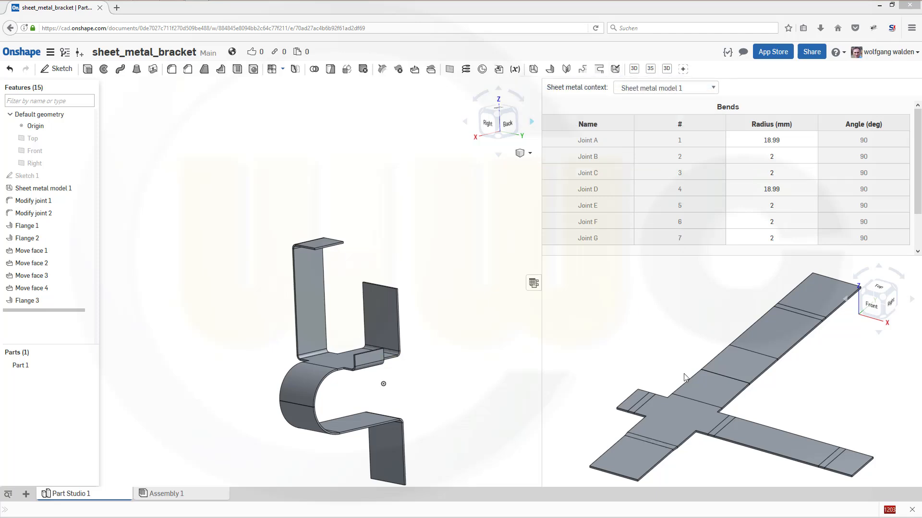
pyautogui.moveTo(313, 251)
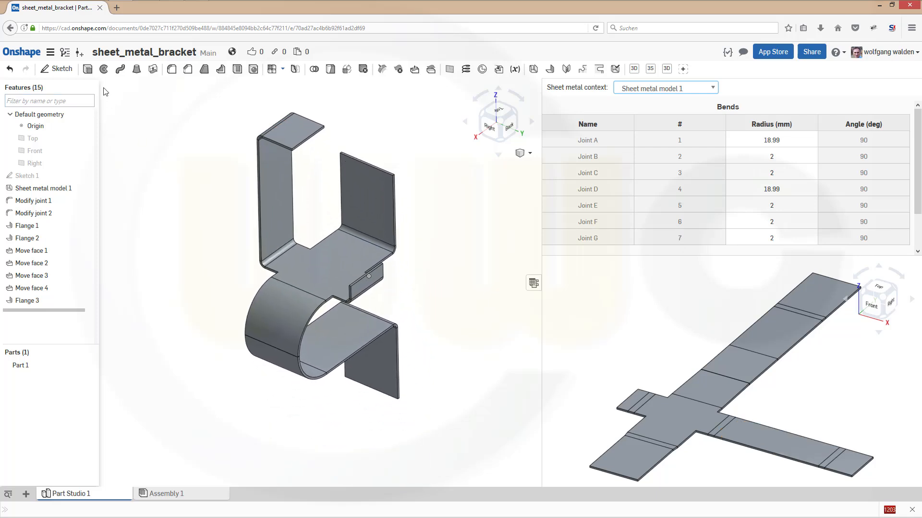
pyautogui.moveTo(541, 311)
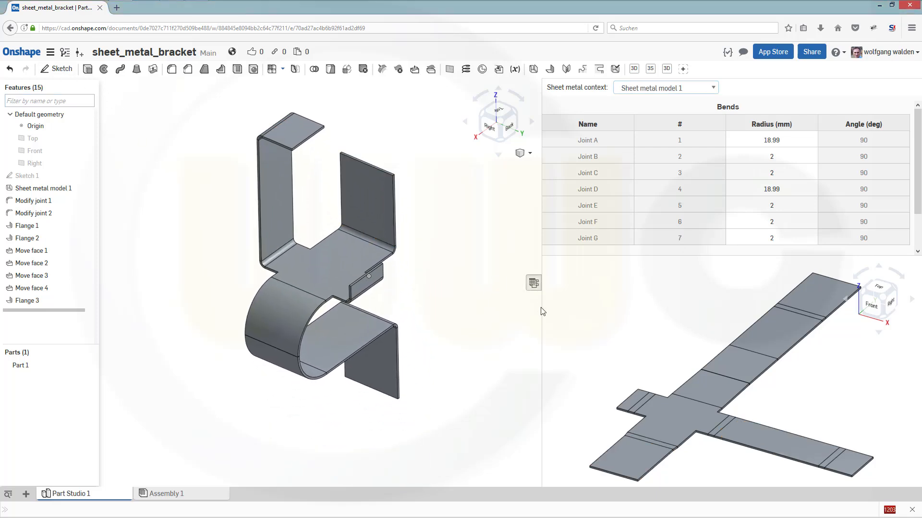
pyautogui.click(533, 282)
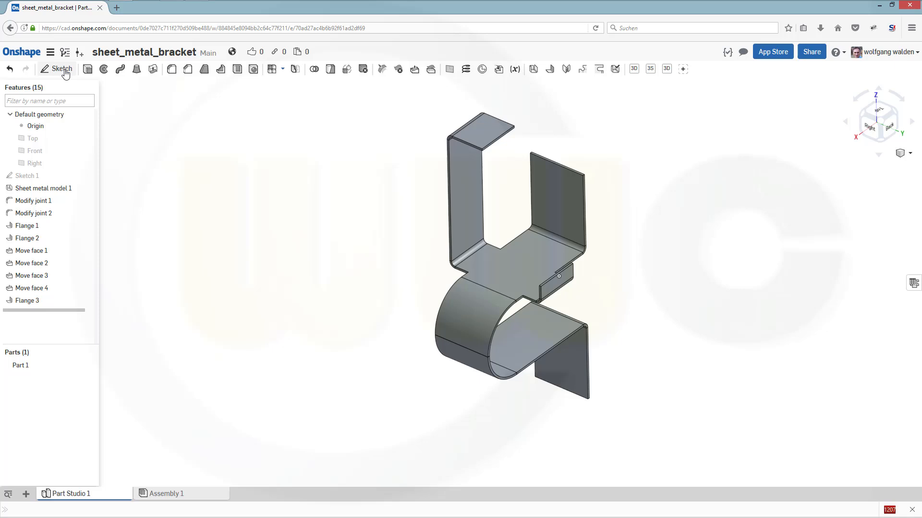
# Begin a sketch on the top flange face and view straight onto its plane
pyautogui.click(56, 70)
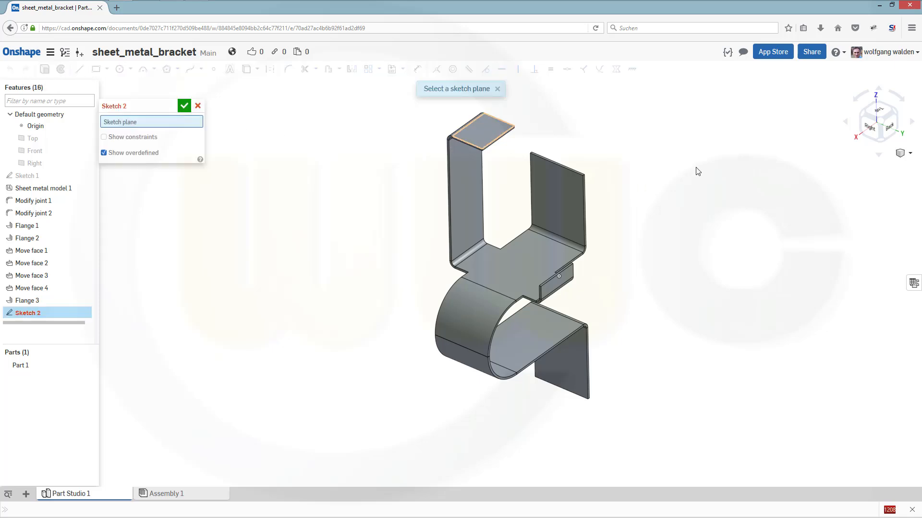
pyautogui.click(557, 164)
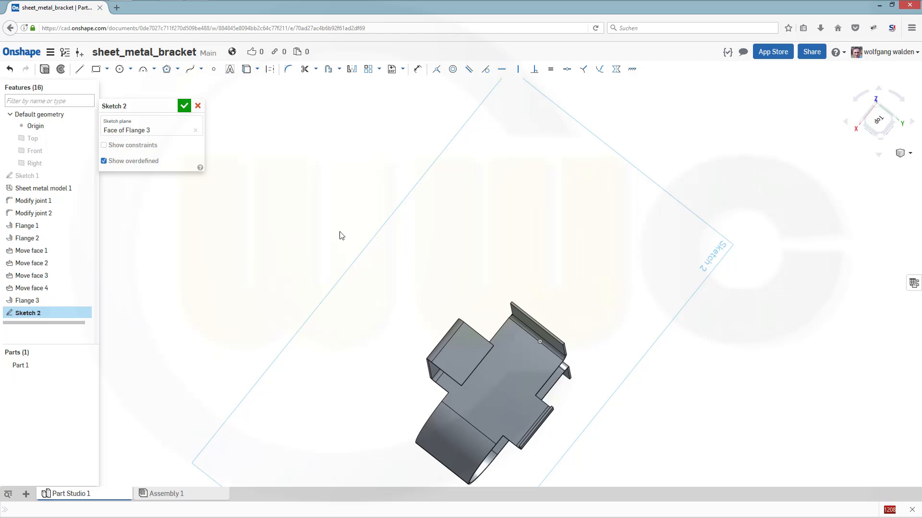
pyautogui.rightClick(341, 236)
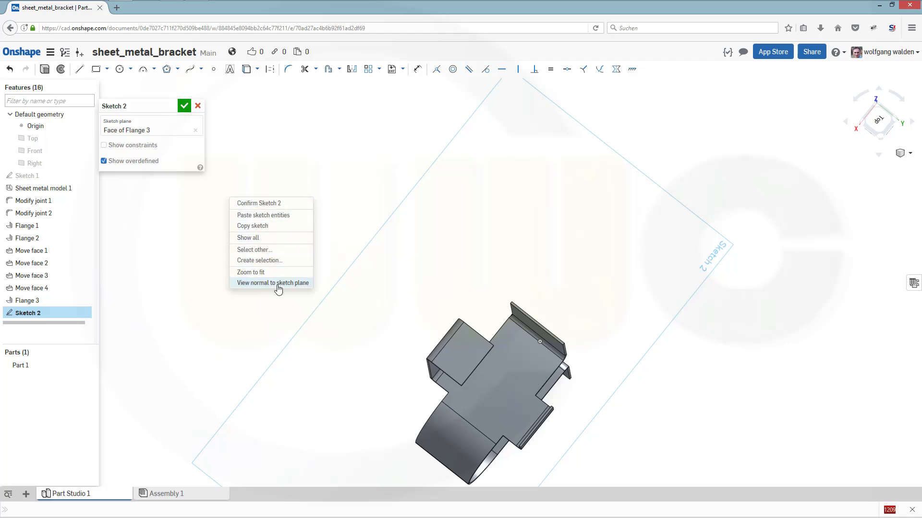
pyautogui.click(271, 282)
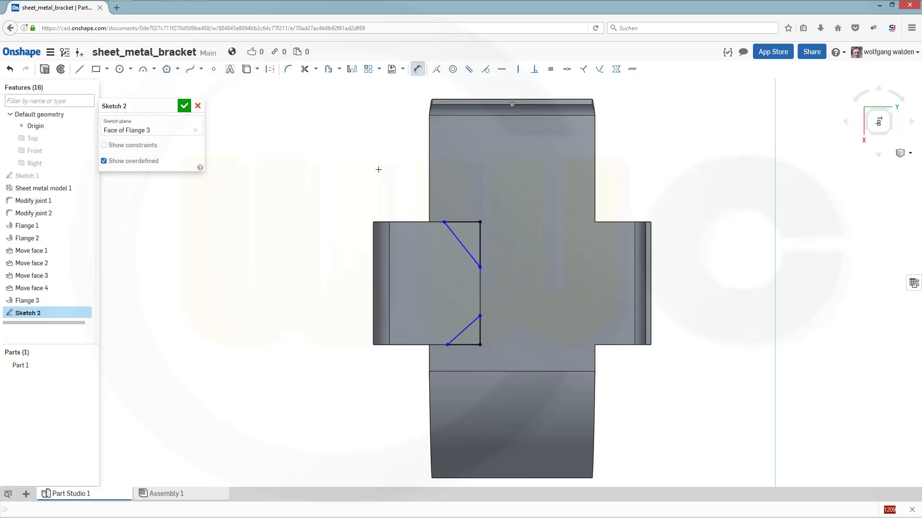
pyautogui.moveTo(451, 244)
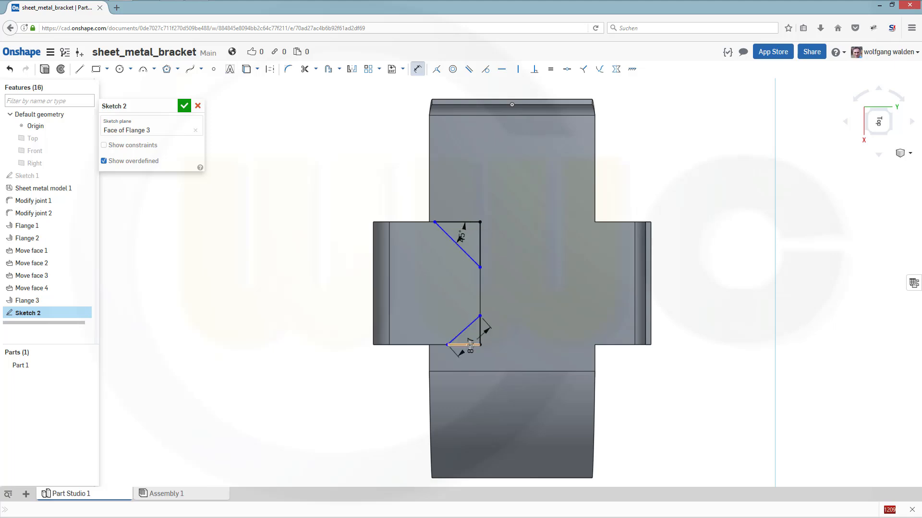
# Dimension the lower corner line 5 mm and accept the two-line corner chamfer sketch
pyautogui.click(470, 345)
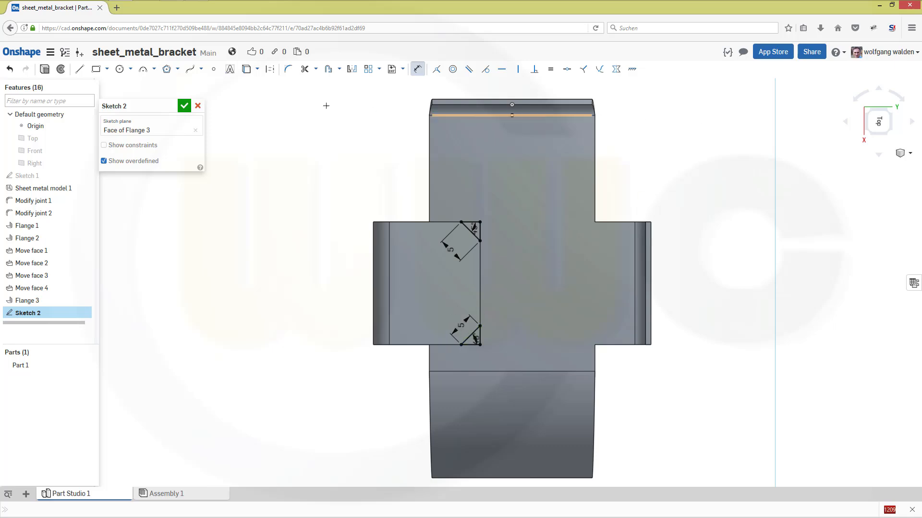
pyautogui.click(184, 105)
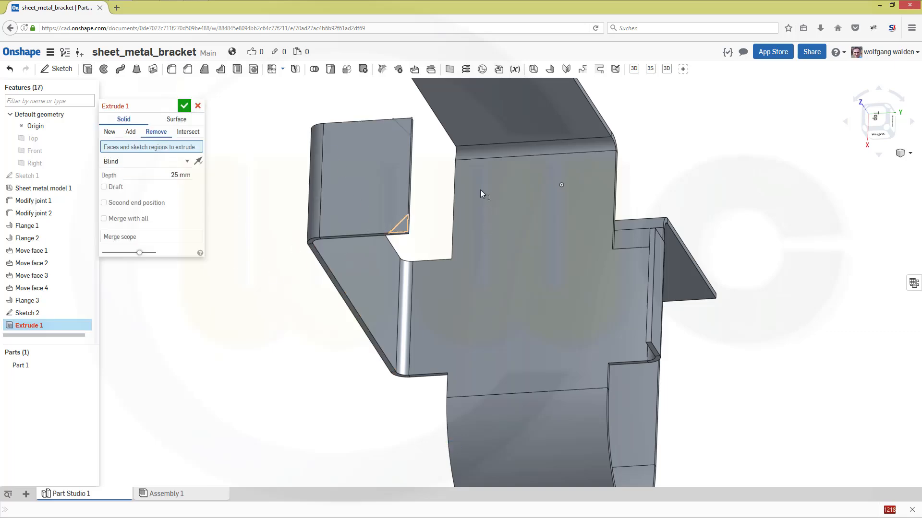
# Remove-extrude both corner triangles to a blind 2 mm depth
pyautogui.click(390, 230)
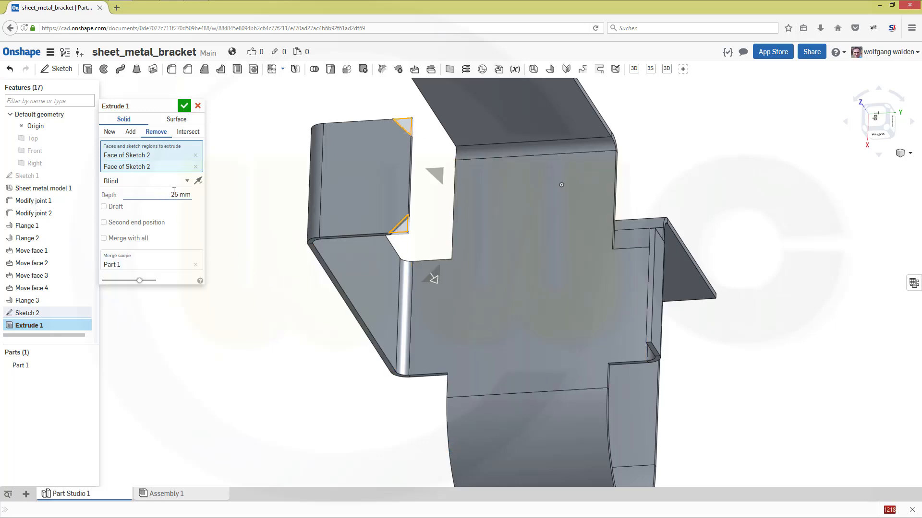
pyautogui.tripleClick(171, 195)
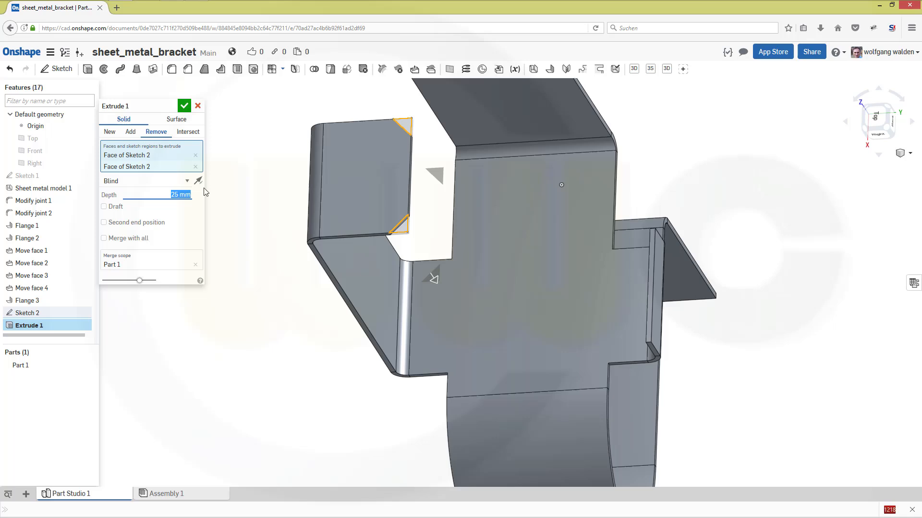
pyautogui.moveTo(195, 187)
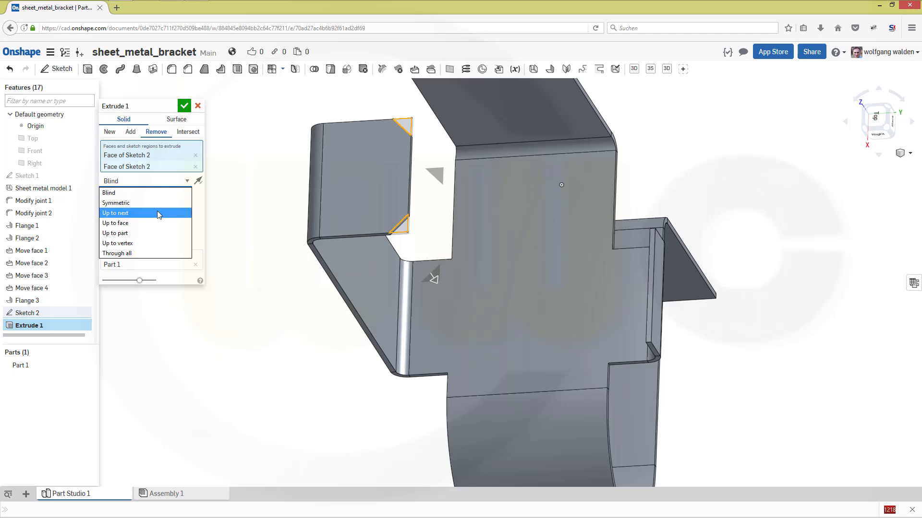
pyautogui.moveTo(134, 193)
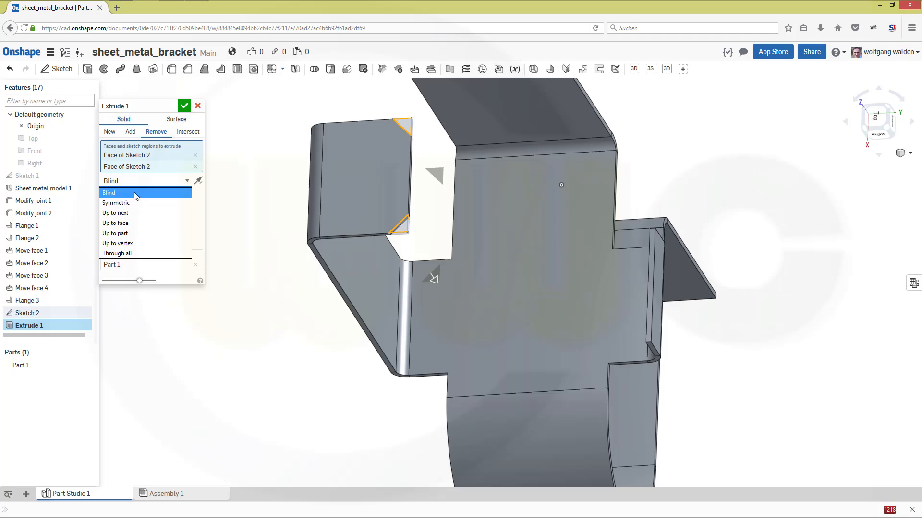
pyautogui.click(109, 193)
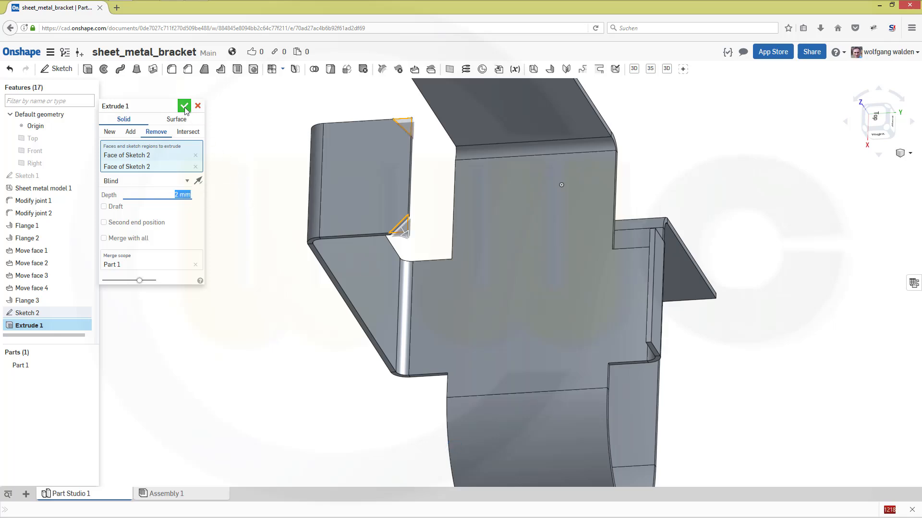
pyautogui.click(185, 106)
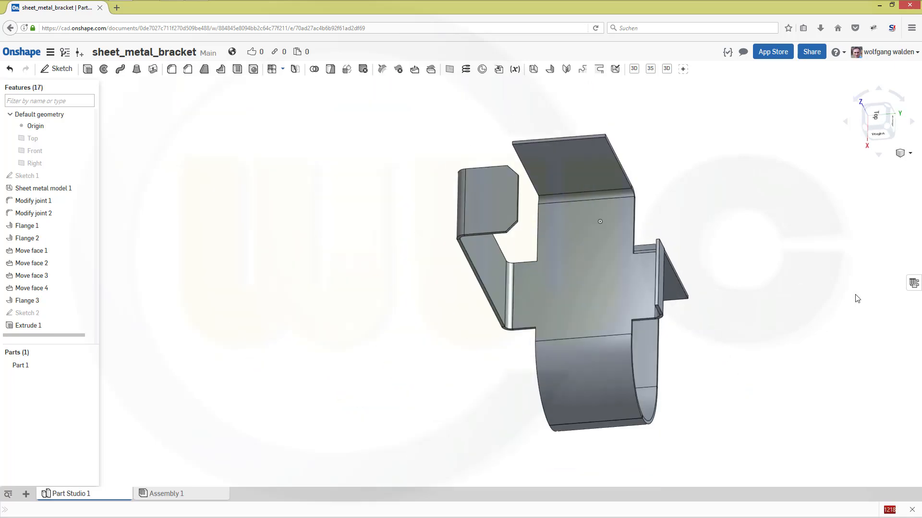
pyautogui.moveTo(913, 283)
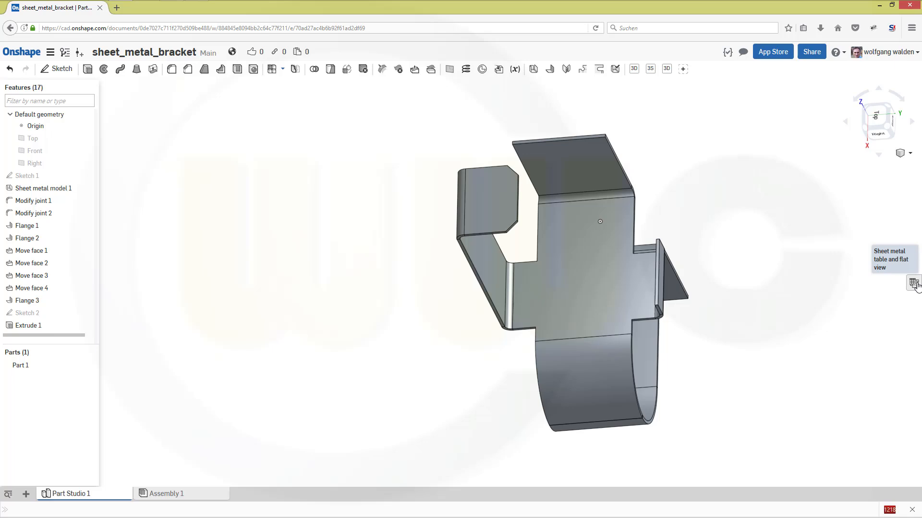
# Display the bend table and flat pattern, then commit Finish sheet metal model
pyautogui.click(913, 282)
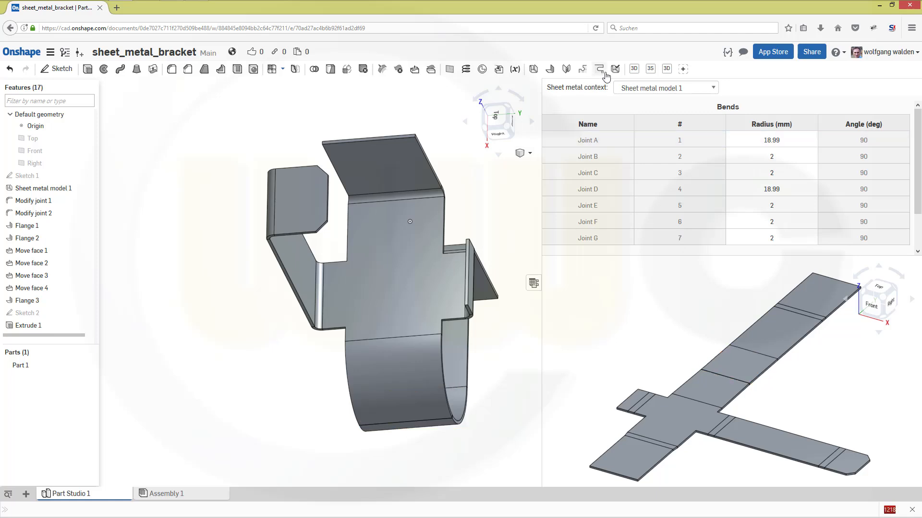
pyautogui.click(615, 70)
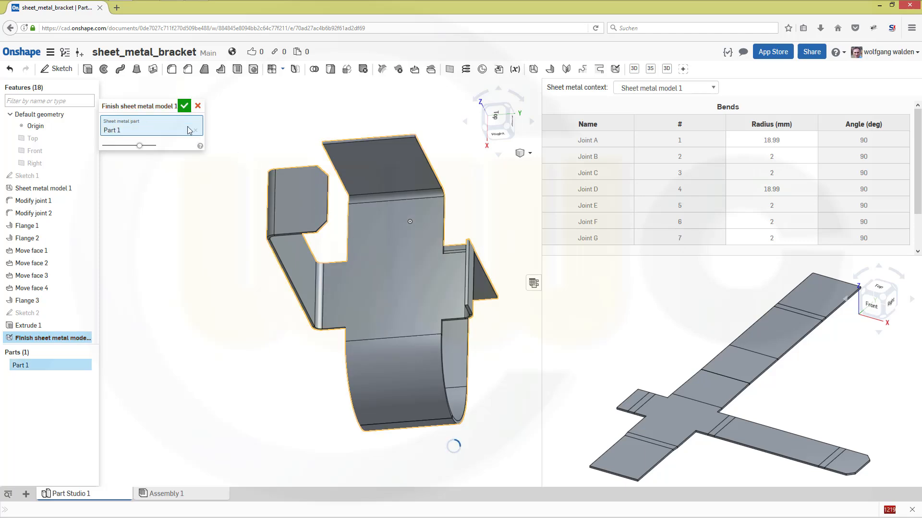
pyautogui.click(184, 106)
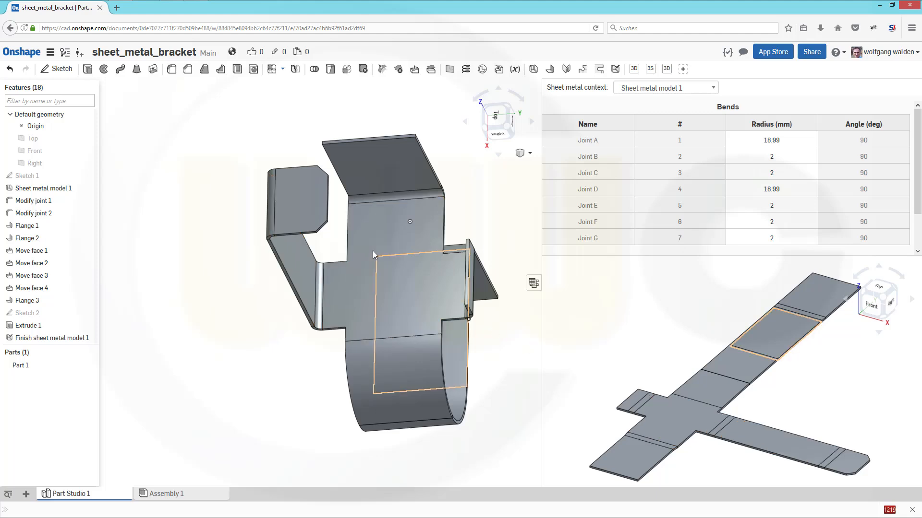
# Apply an equal-distance 5 mm chamfer to four edges of the top flange
pyautogui.click(203, 99)
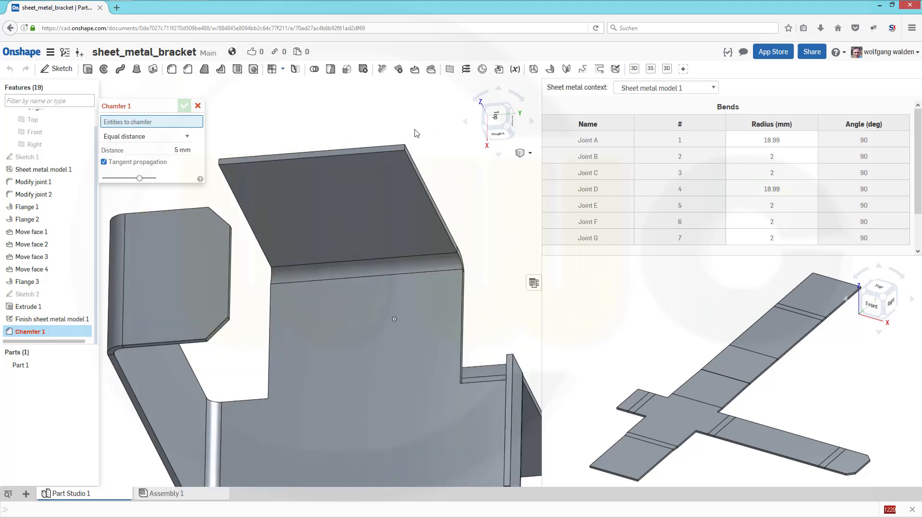
pyautogui.moveTo(407, 152)
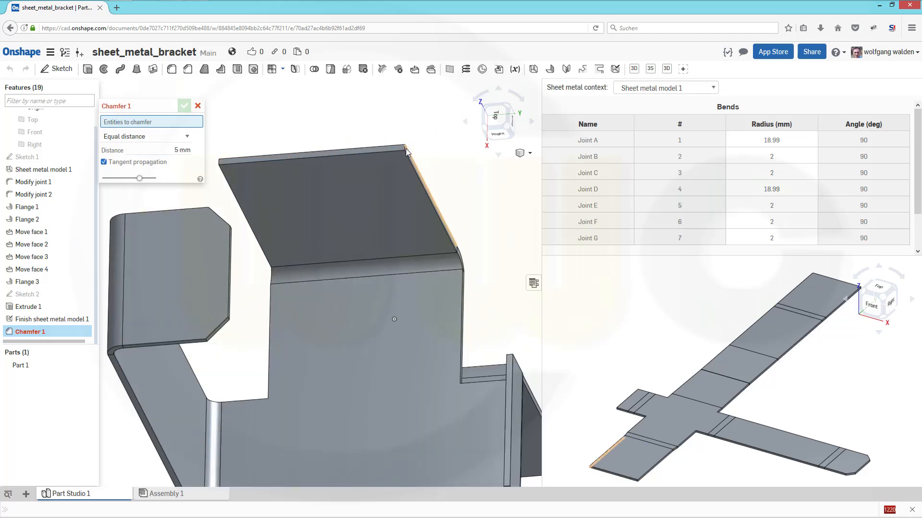
pyautogui.click(403, 150)
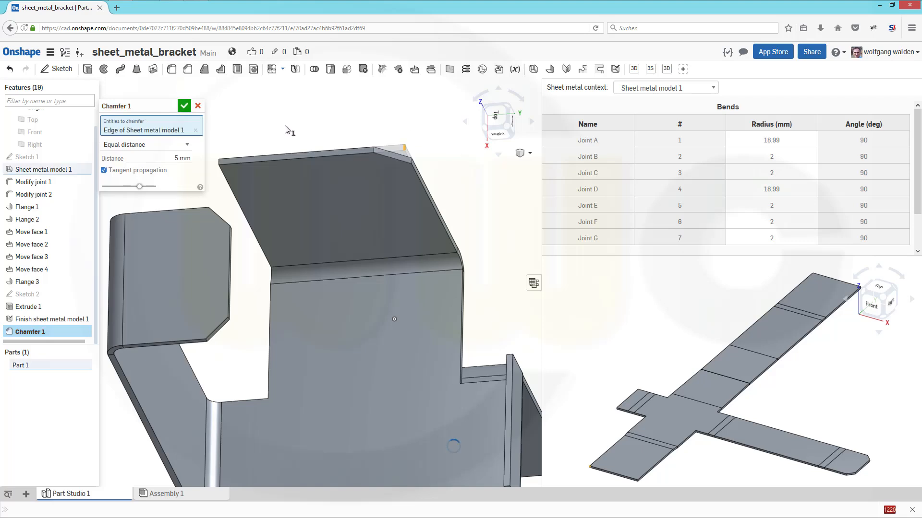
pyautogui.click(305, 242)
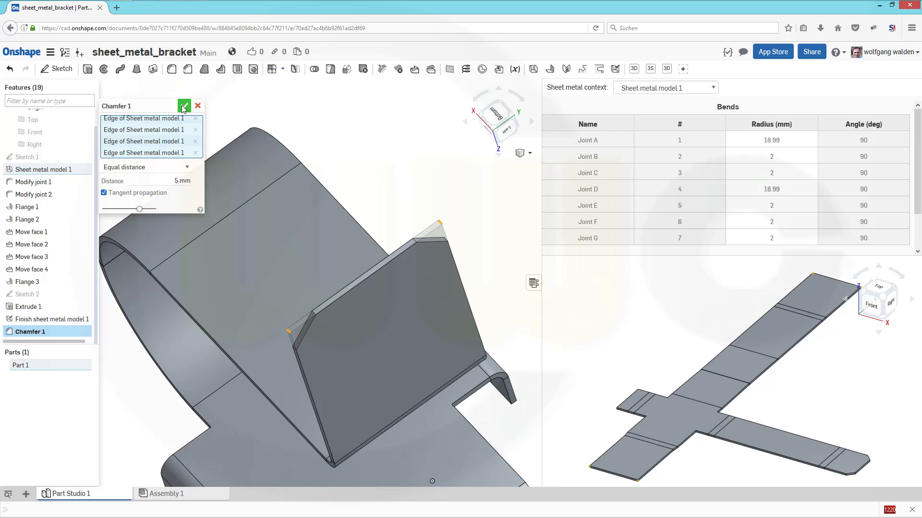
pyautogui.click(184, 106)
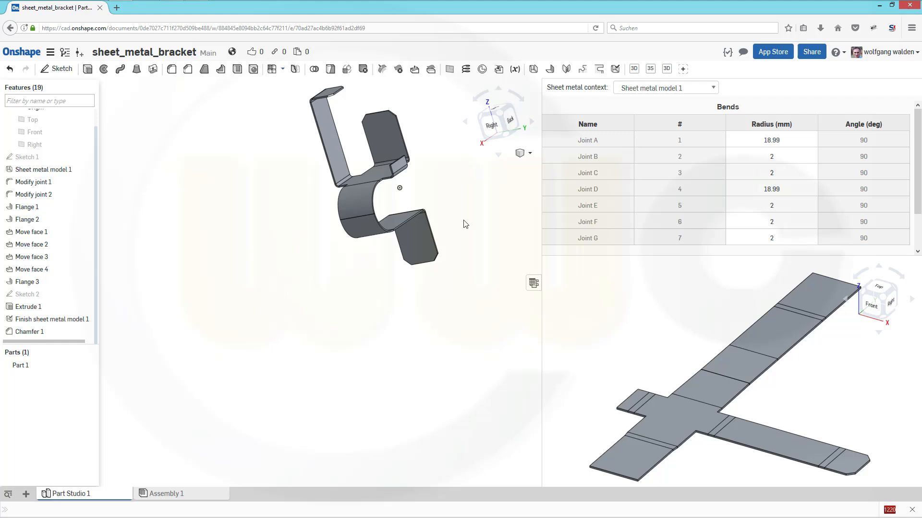
pyautogui.moveTo(429, 191)
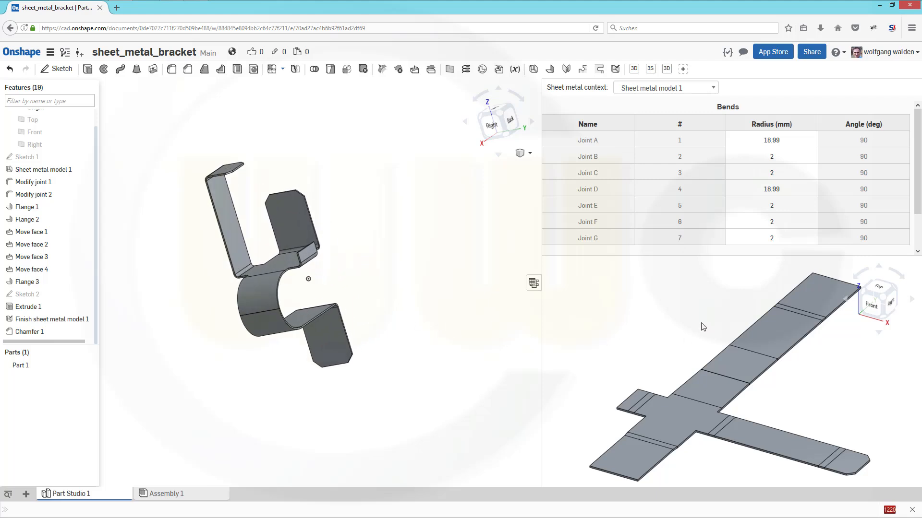
# Create a drawing of the flat pattern using the ISO_A3.dwt template with no views
pyautogui.rightClick(764, 329)
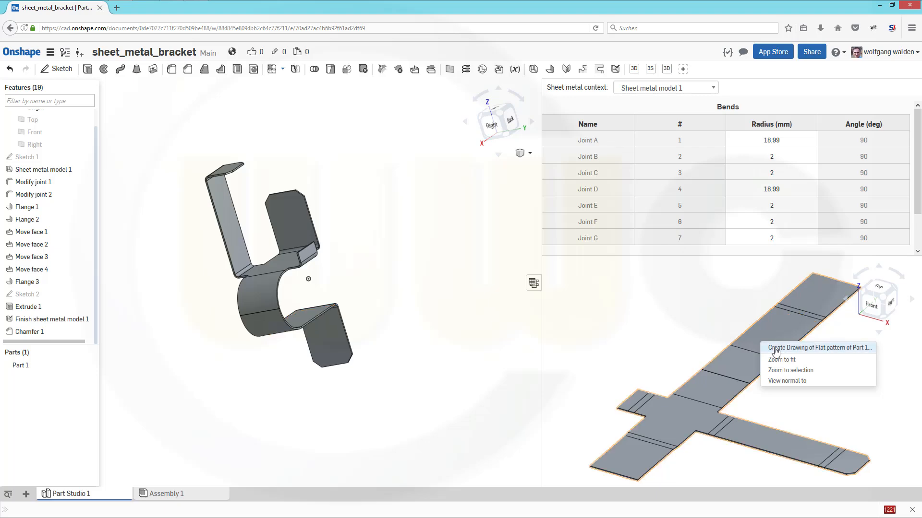
pyautogui.moveTo(777, 351)
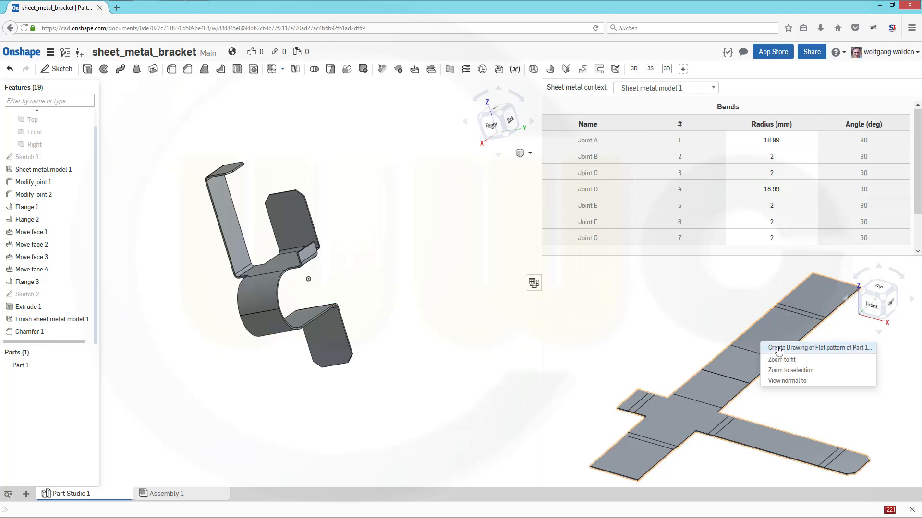
pyautogui.click(818, 347)
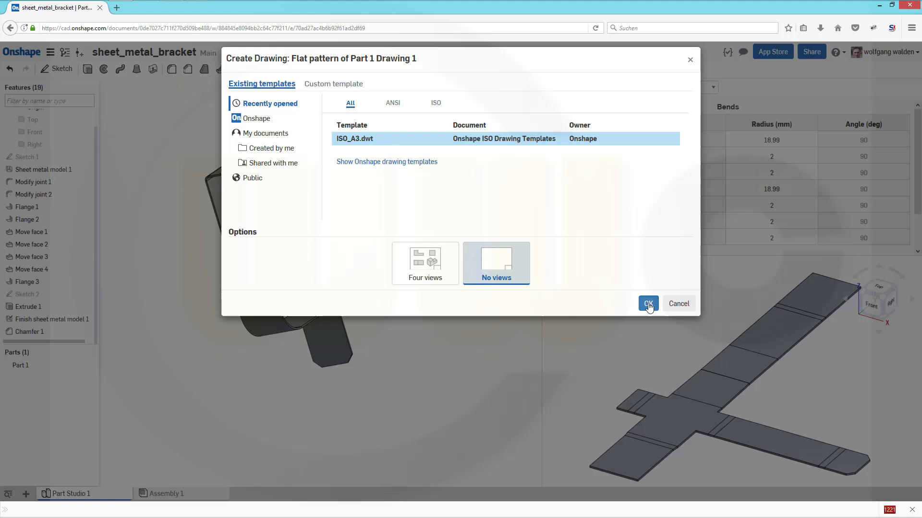
pyautogui.click(647, 303)
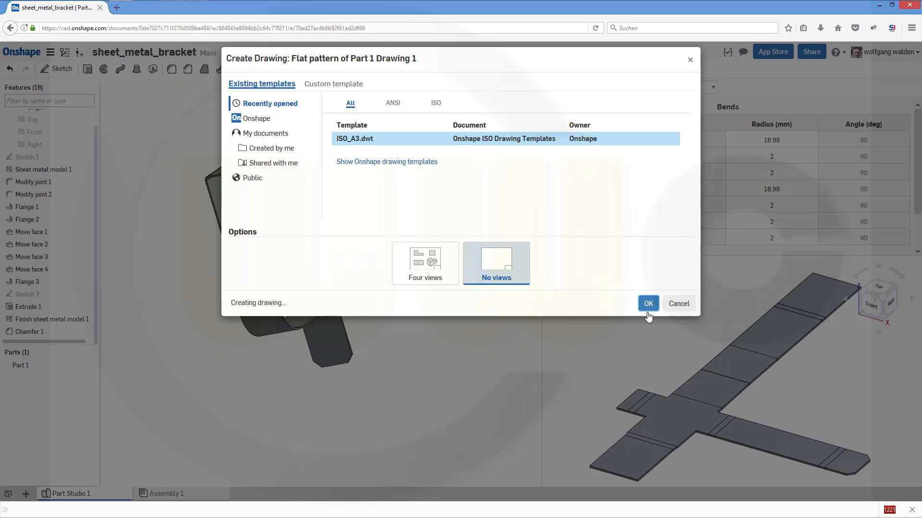
pyautogui.click(648, 303)
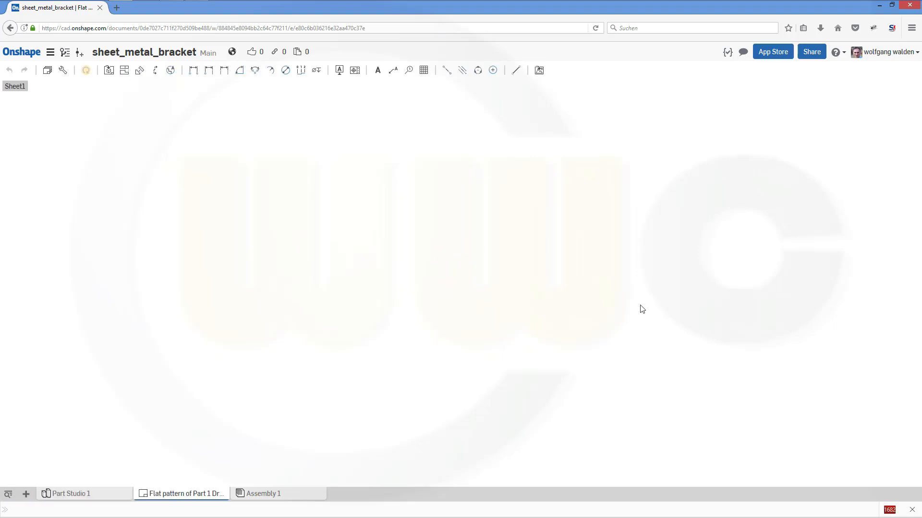
# Insert the flat pattern Top view at the upper left of the sheet
pyautogui.click(109, 70)
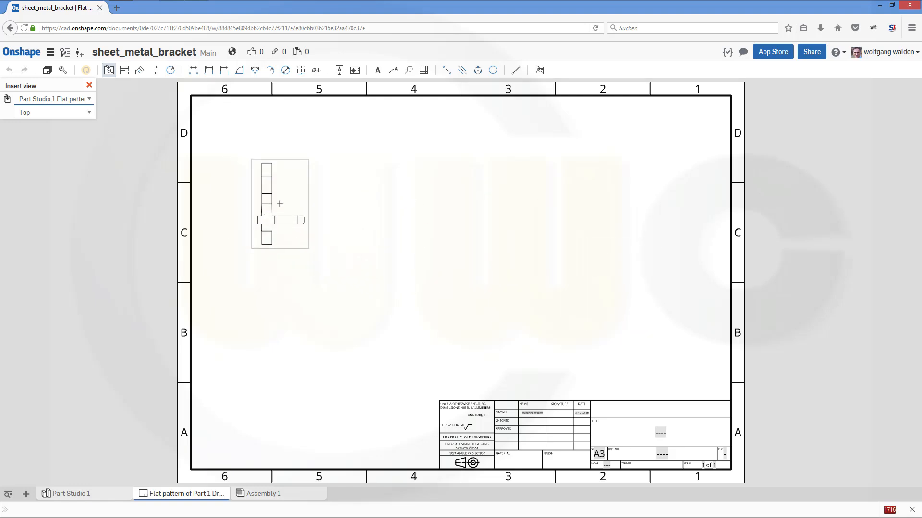
pyautogui.click(89, 86)
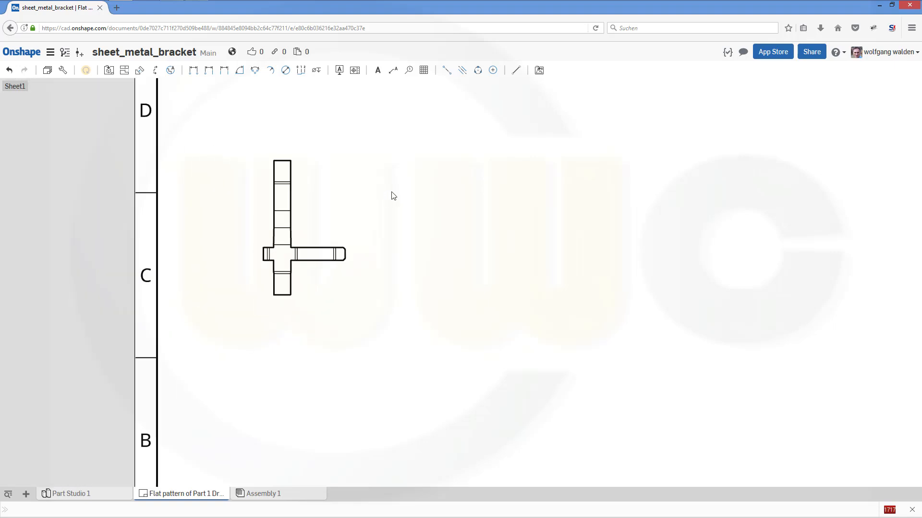
pyautogui.moveTo(263, 499)
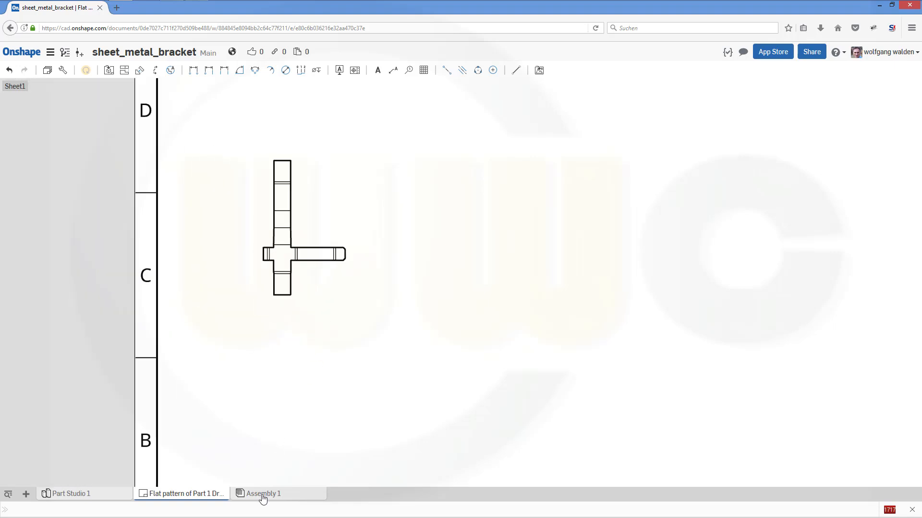
# Switch to Assembly 1 briefly, then back to Part Studio 1 with the finished bracket
pyautogui.click(262, 494)
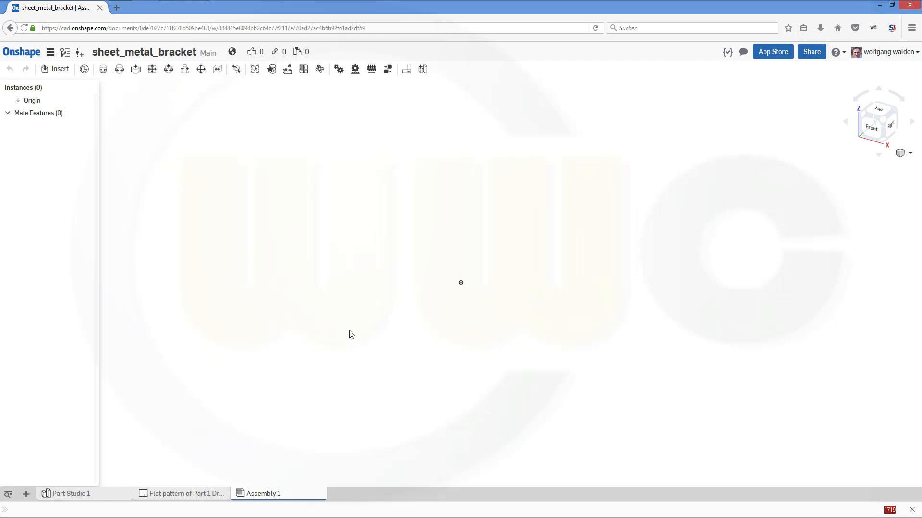
pyautogui.click(71, 494)
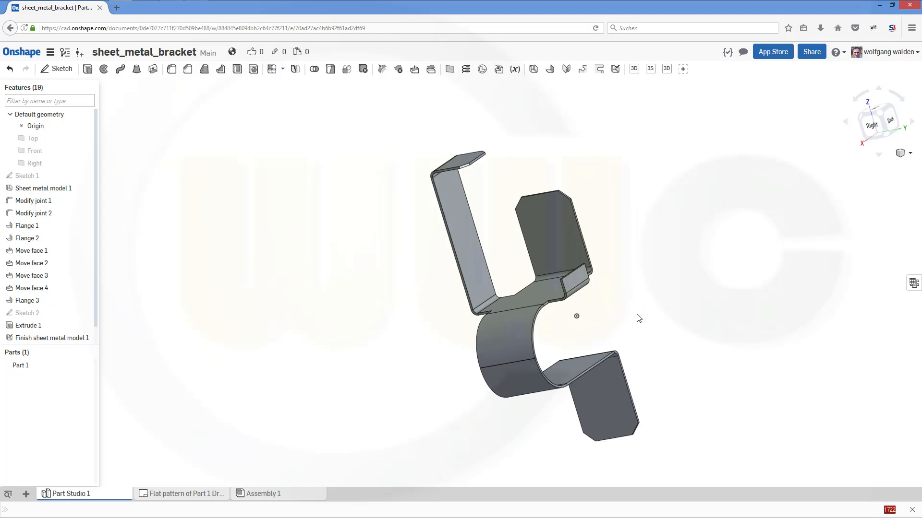
pyautogui.moveTo(601, 299)
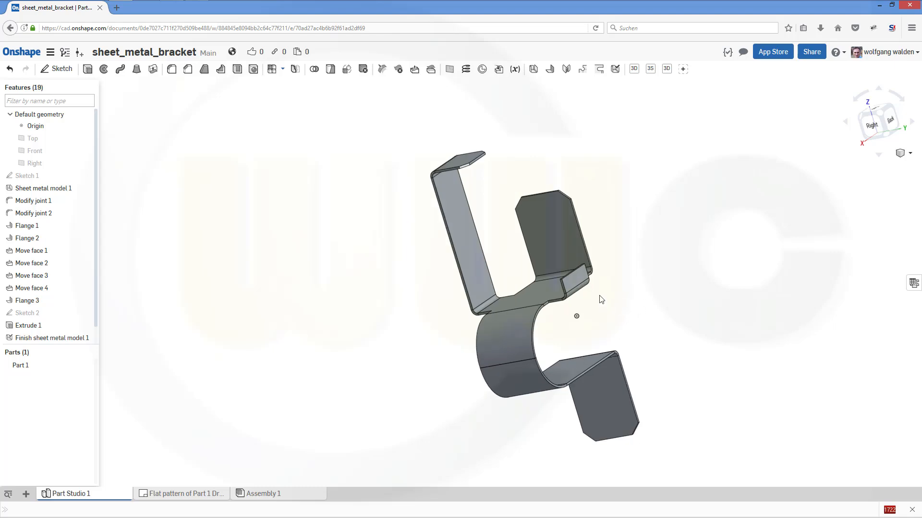